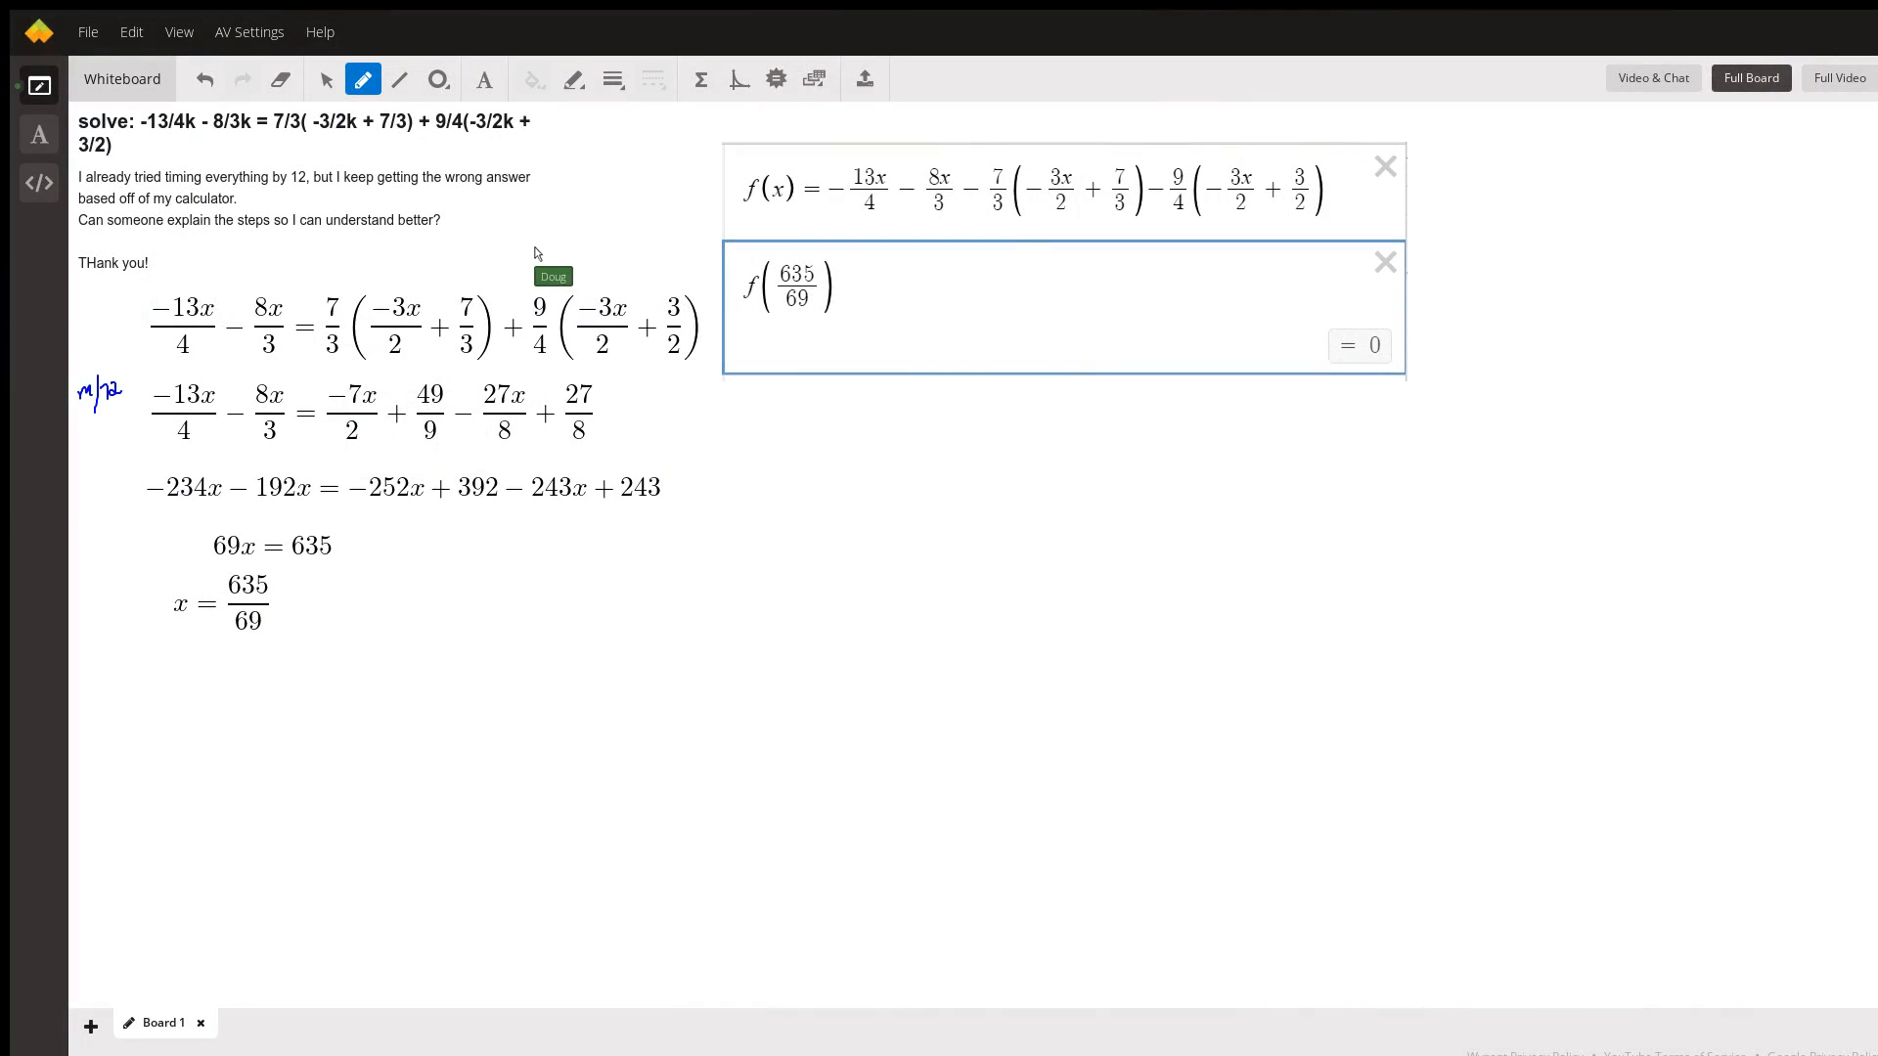
{"action": "mouse_move", "coordinate": [338, 107]}
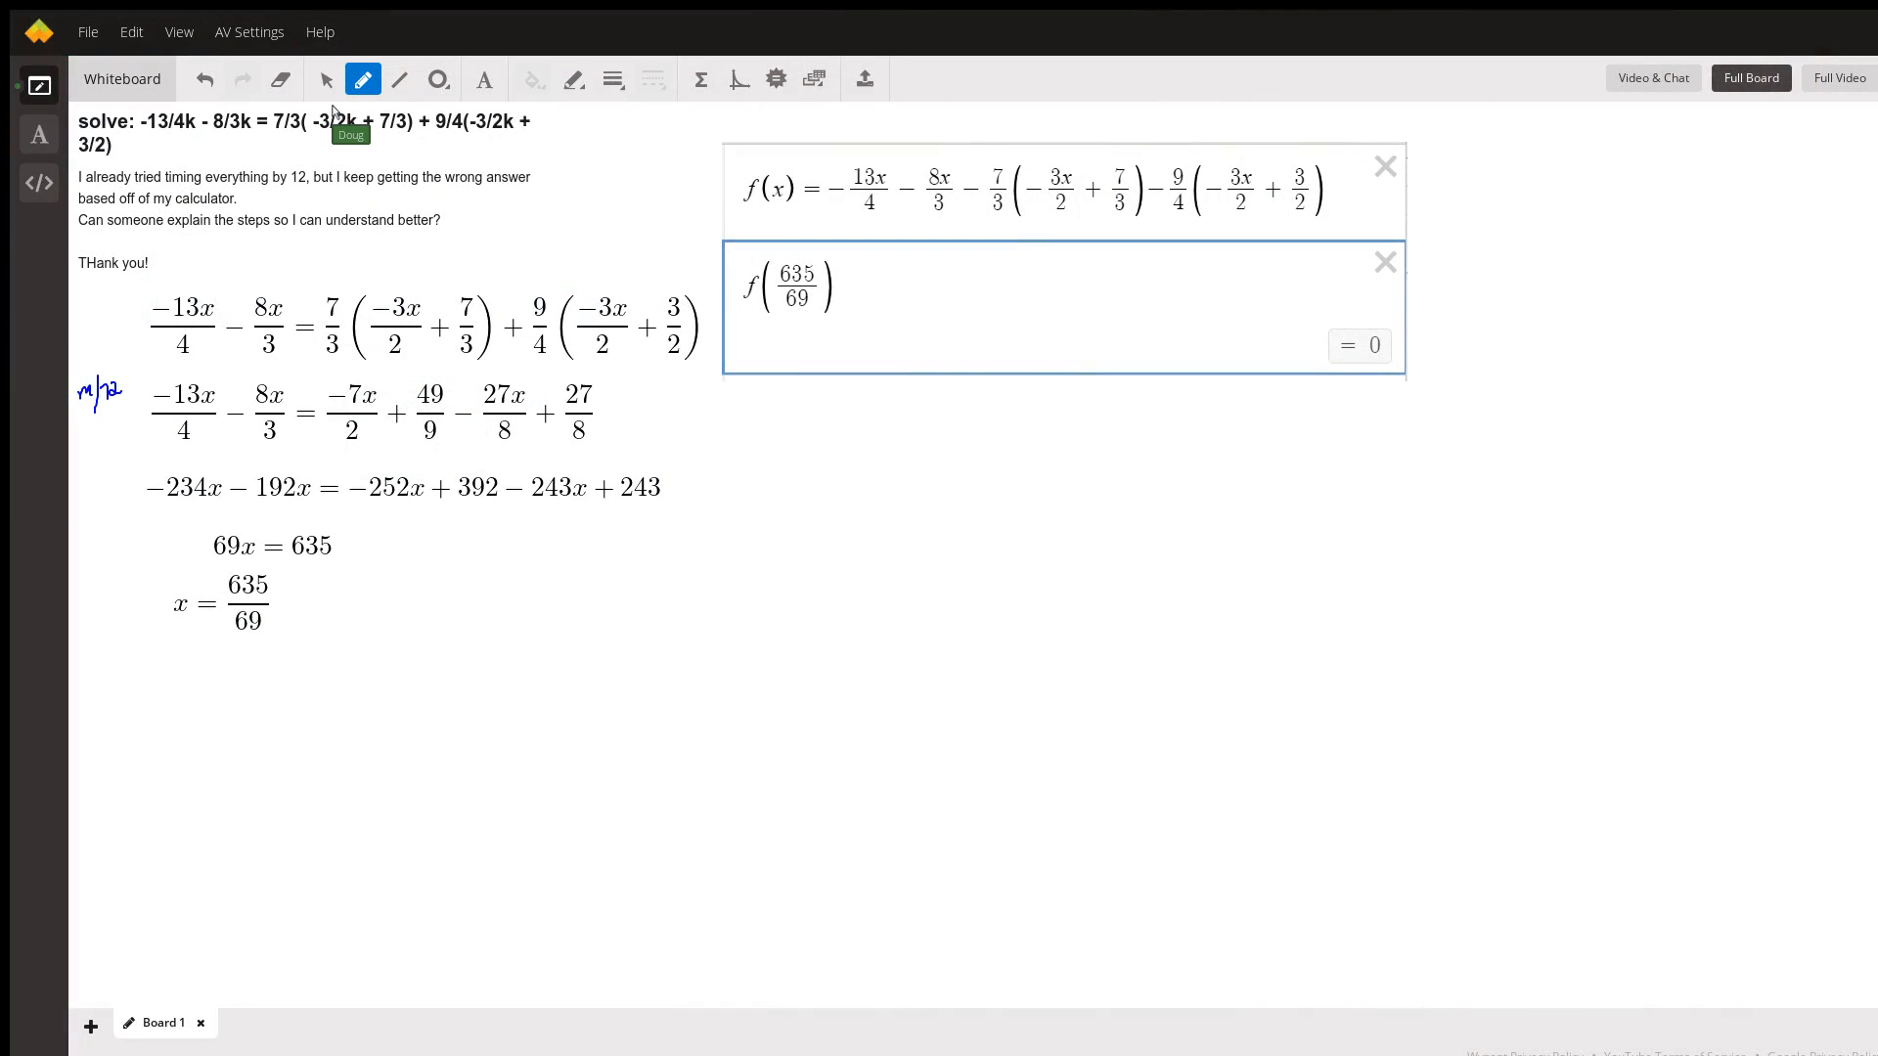
{"action": "mouse_move", "coordinate": [258, 143]}
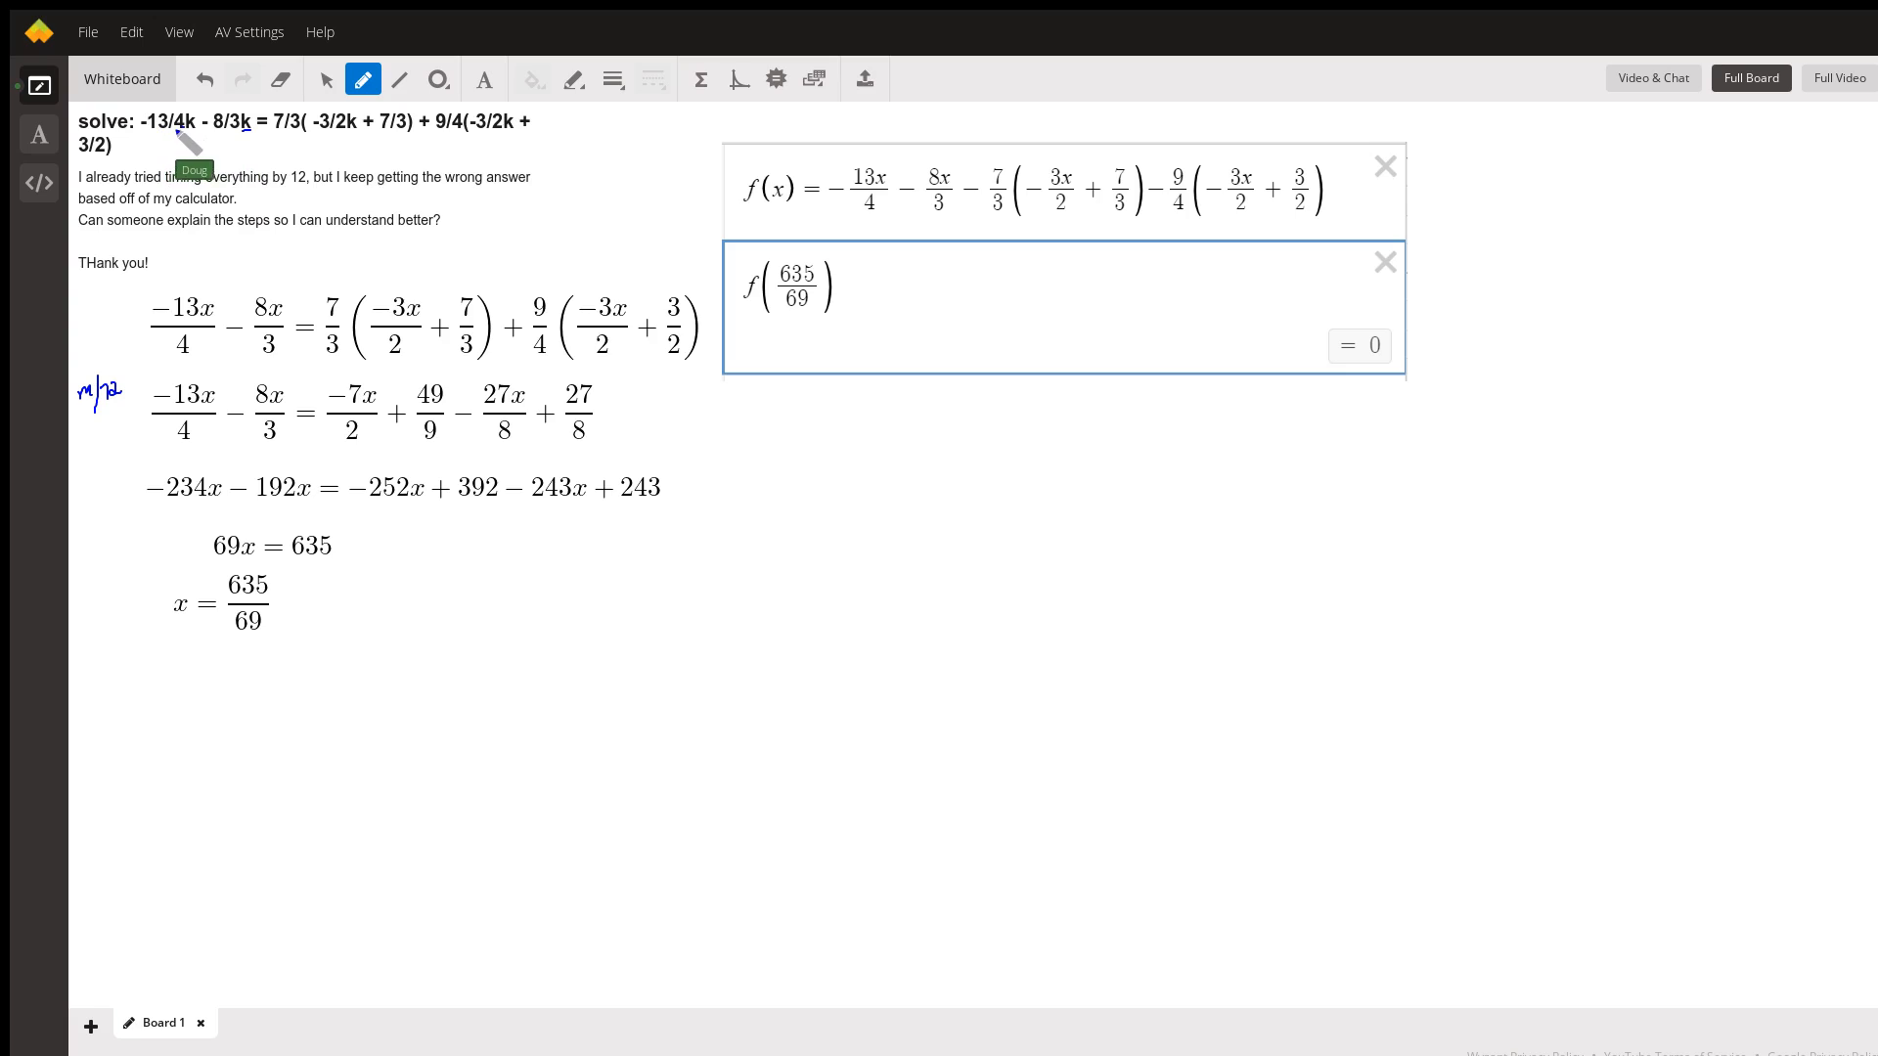
{"action": "mouse_move", "coordinate": [247, 214]}
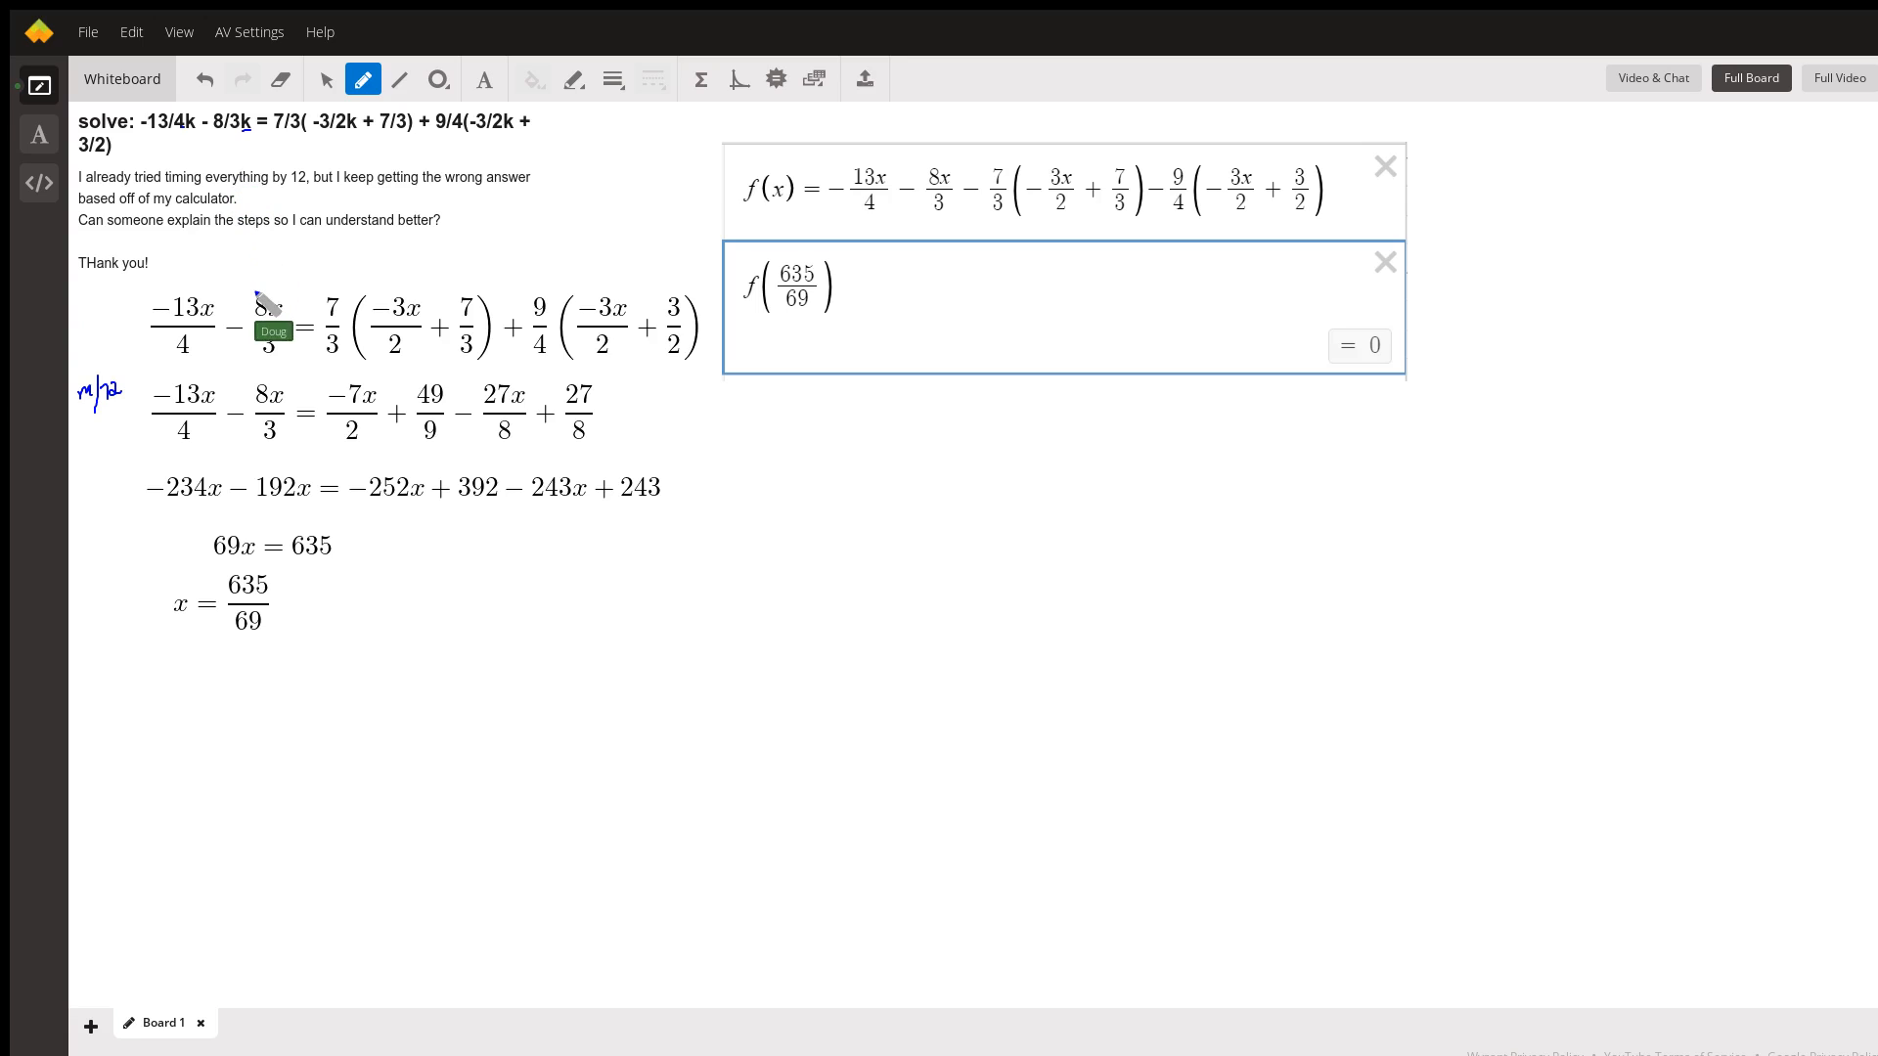
{"action": "mouse_move", "coordinate": [233, 323]}
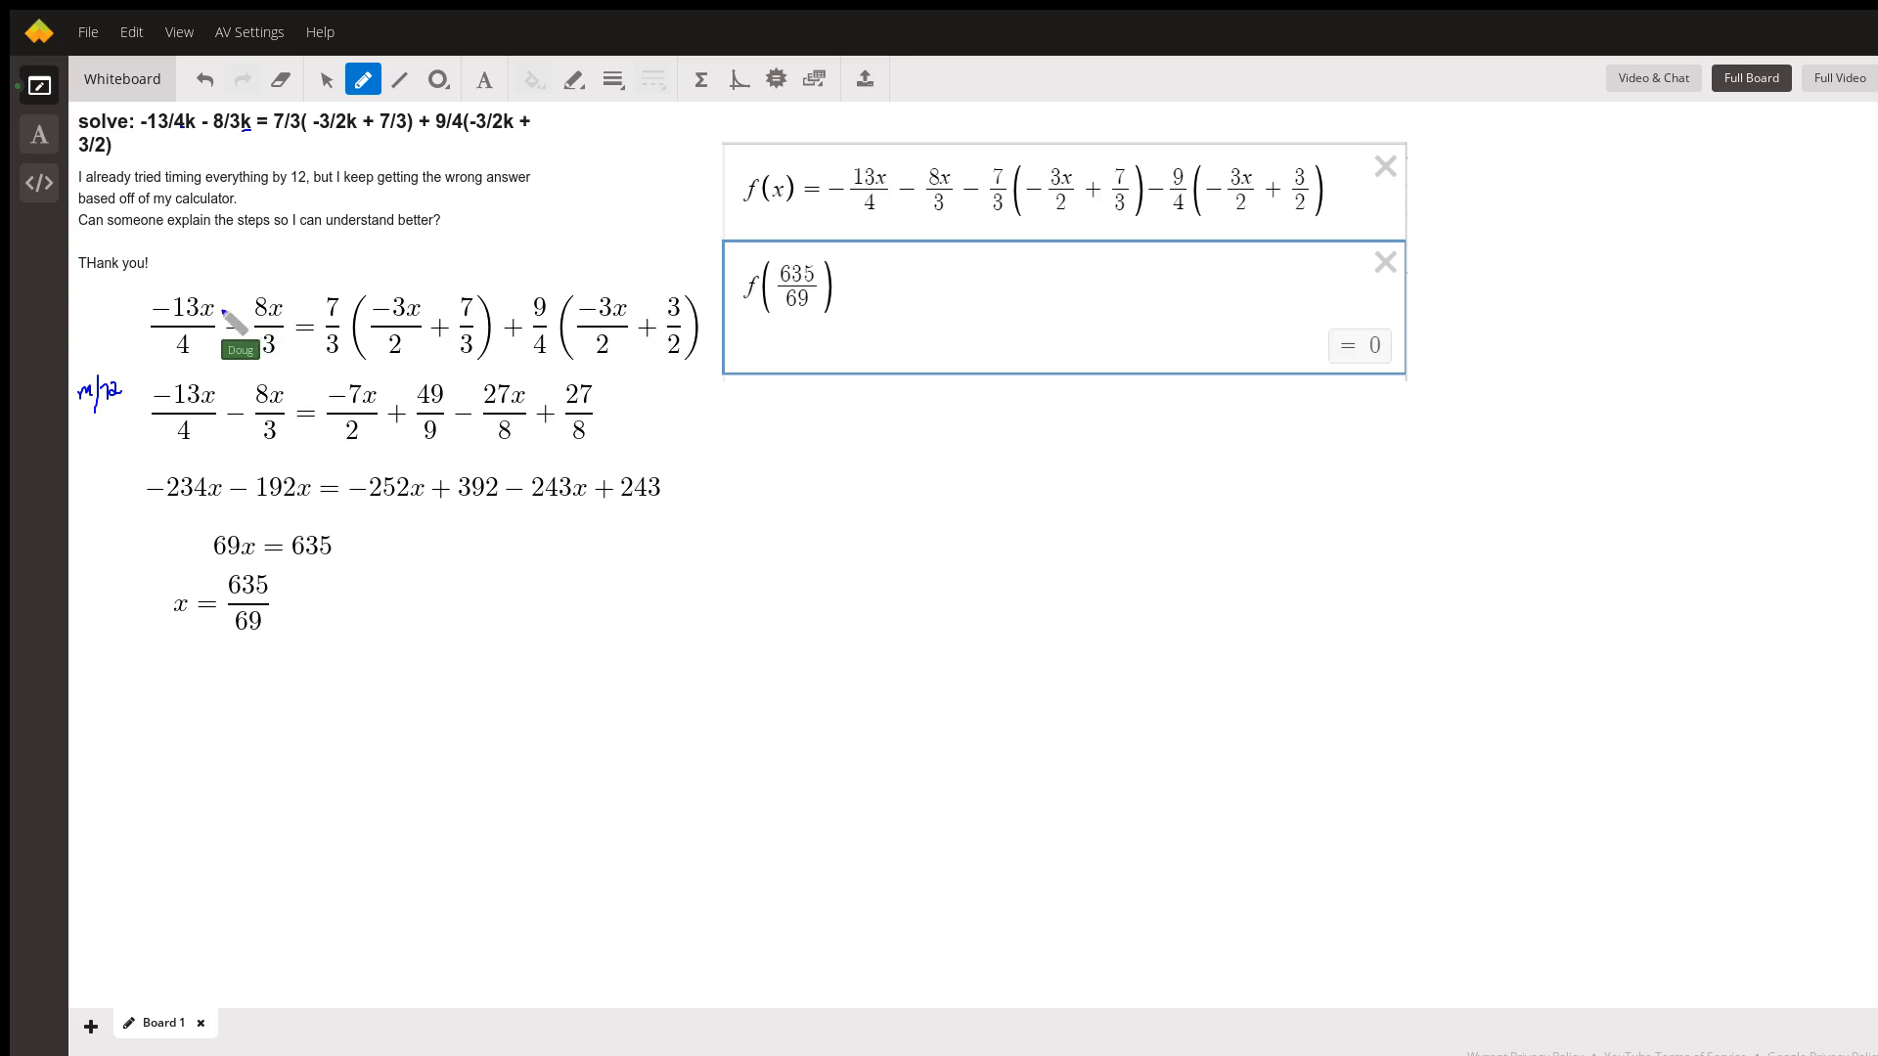
{"action": "mouse_move", "coordinate": [564, 276]}
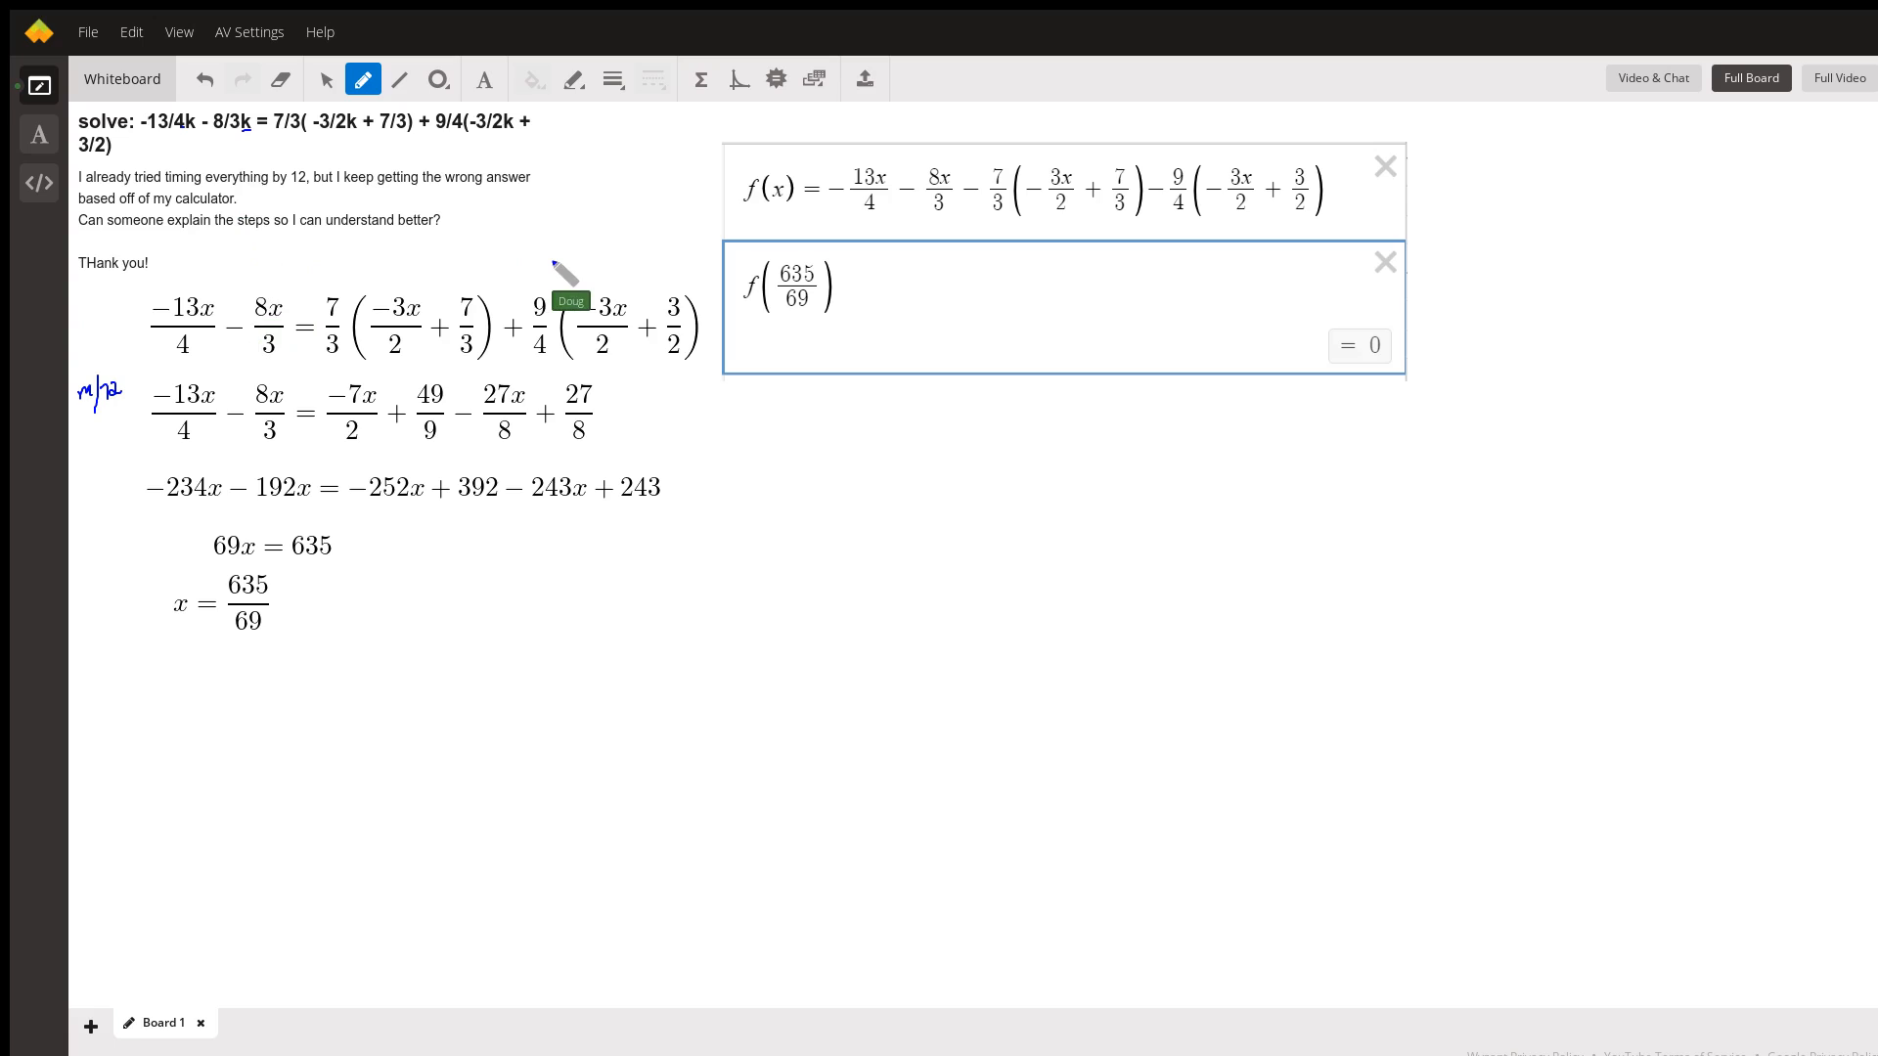
{"action": "mouse_move", "coordinate": [808, 278]}
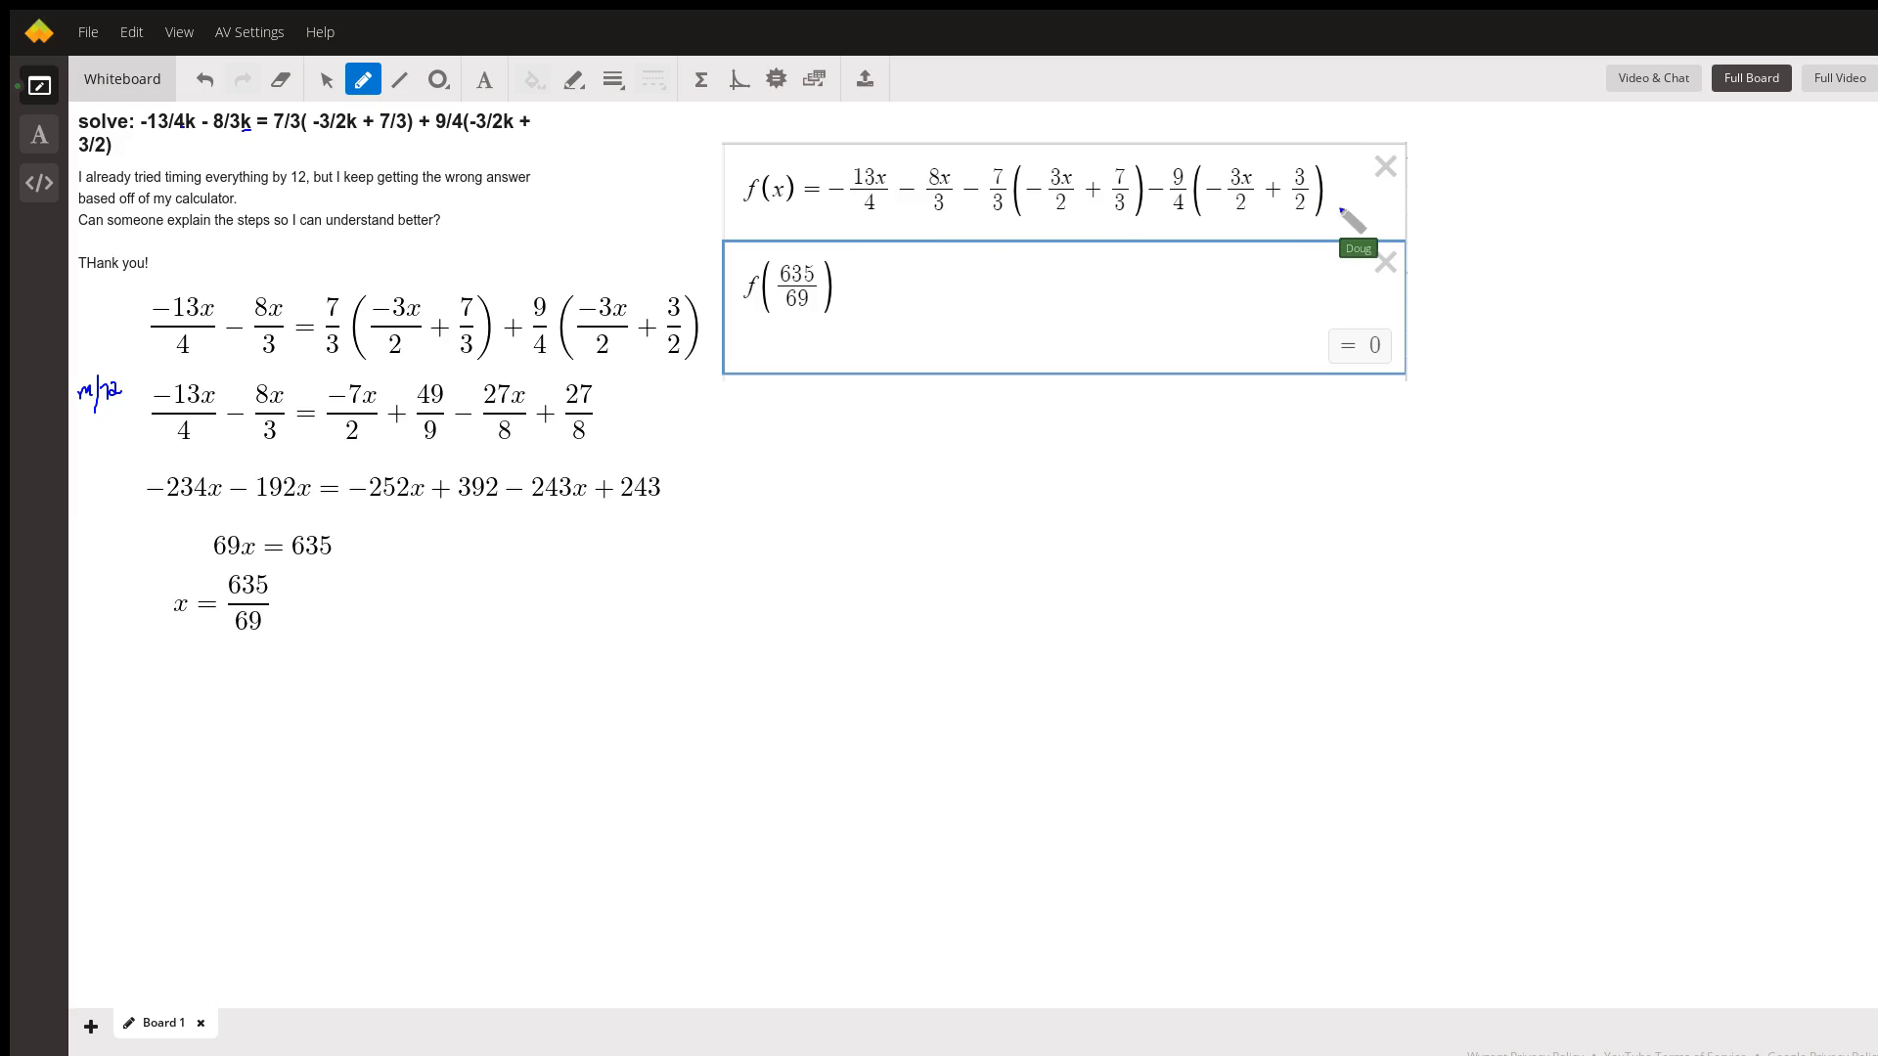
{"action": "mouse_move", "coordinate": [826, 301]}
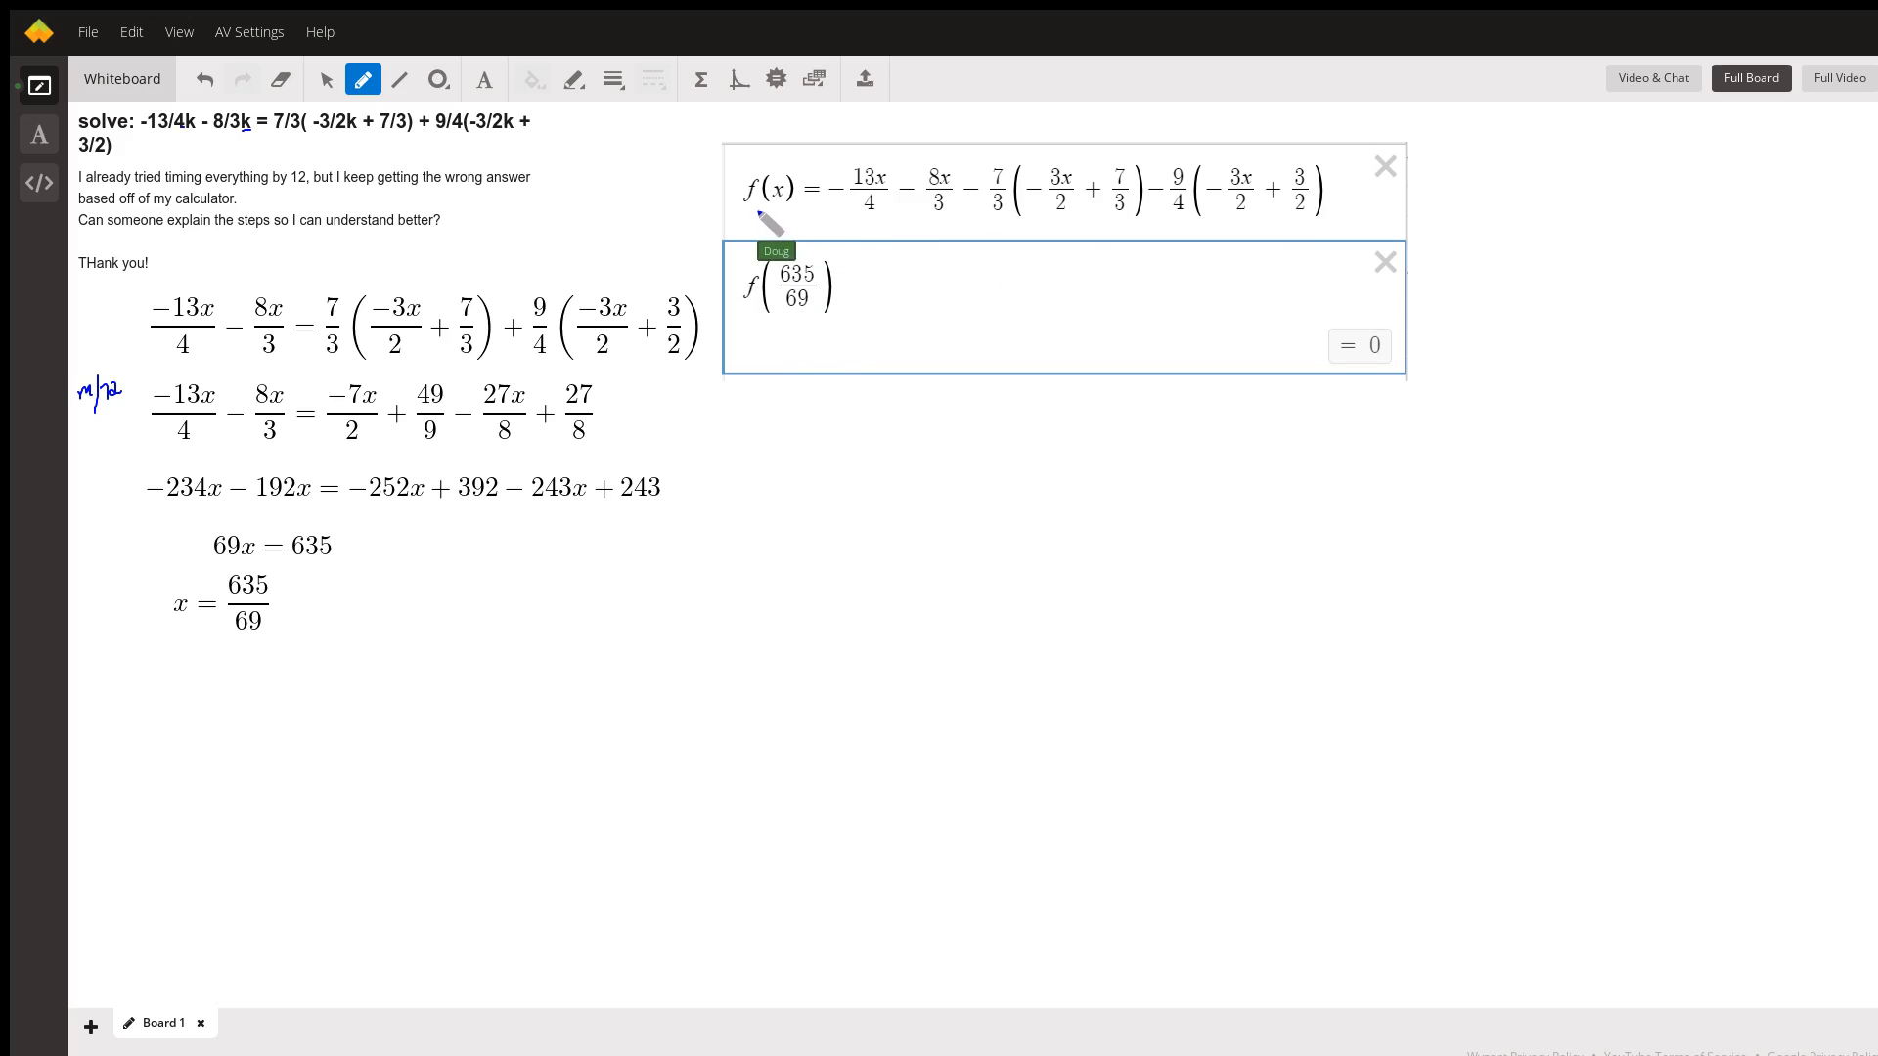
{"action": "mouse_move", "coordinate": [1316, 231]}
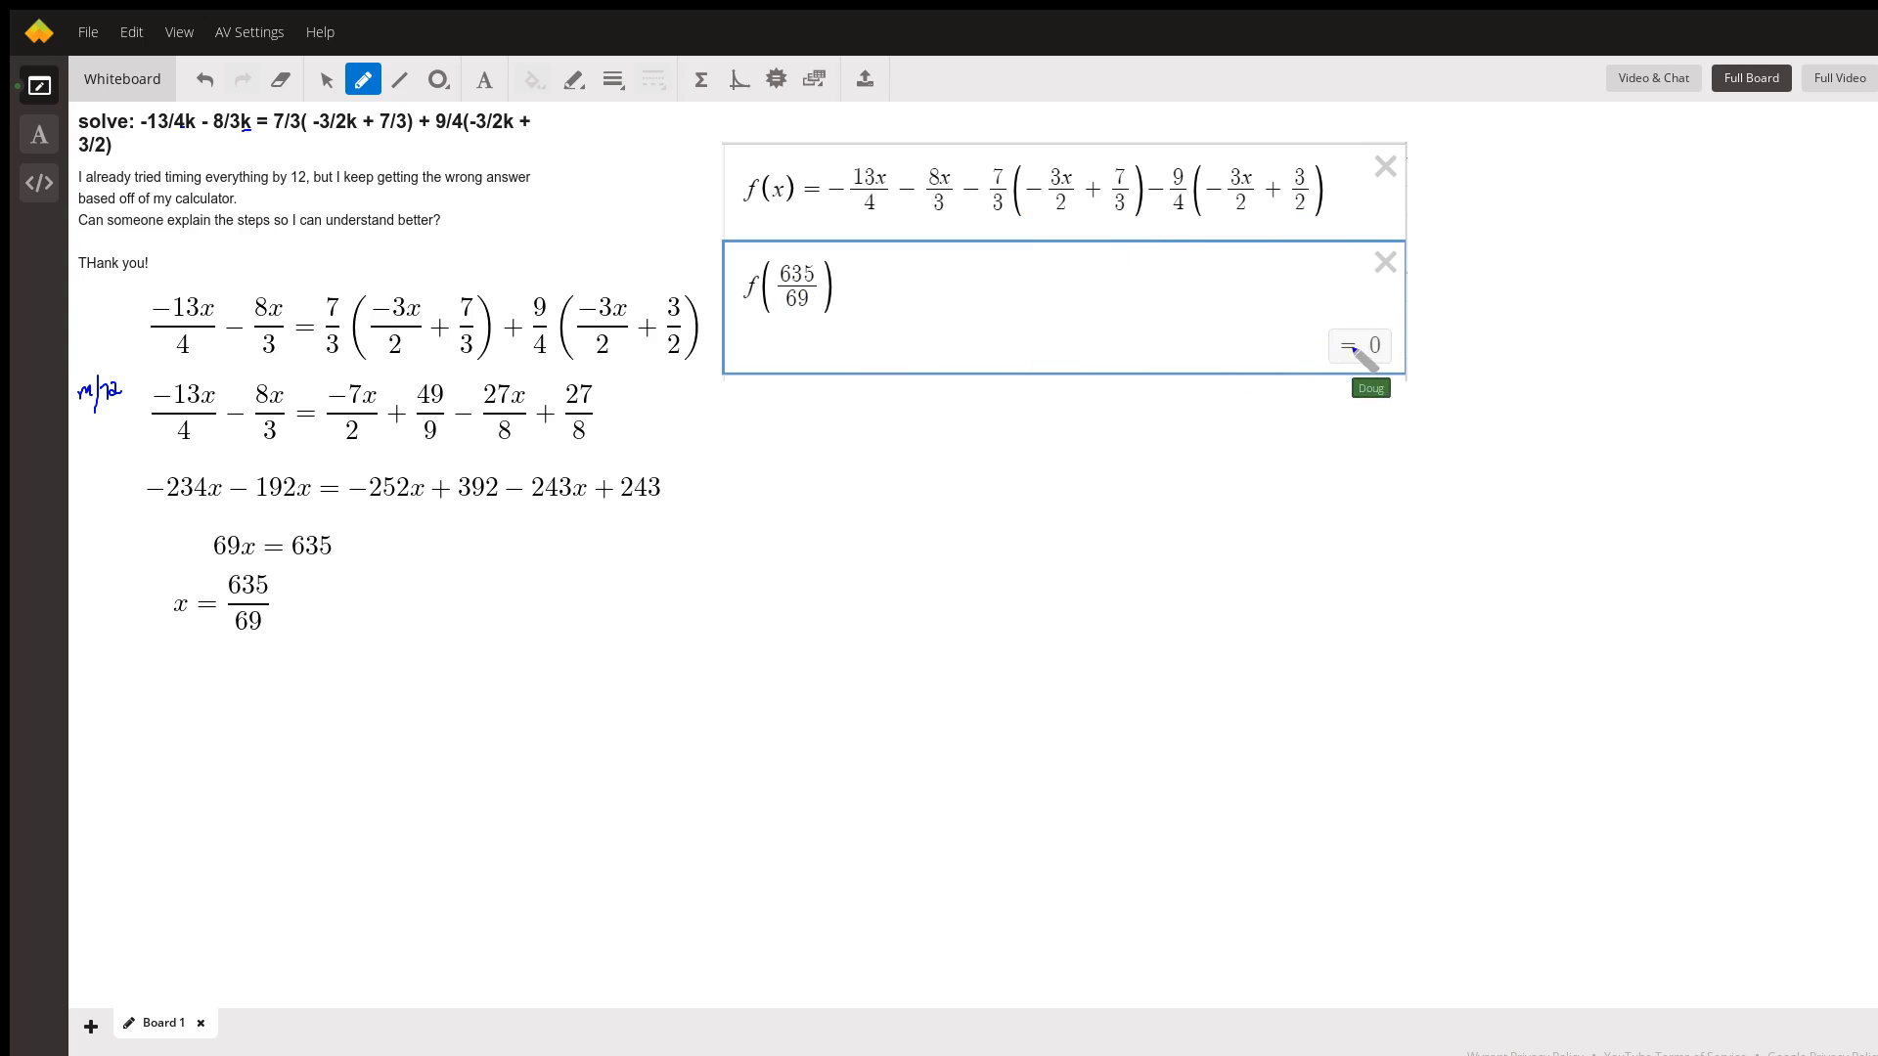
{"action": "mouse_move", "coordinate": [131, 329]}
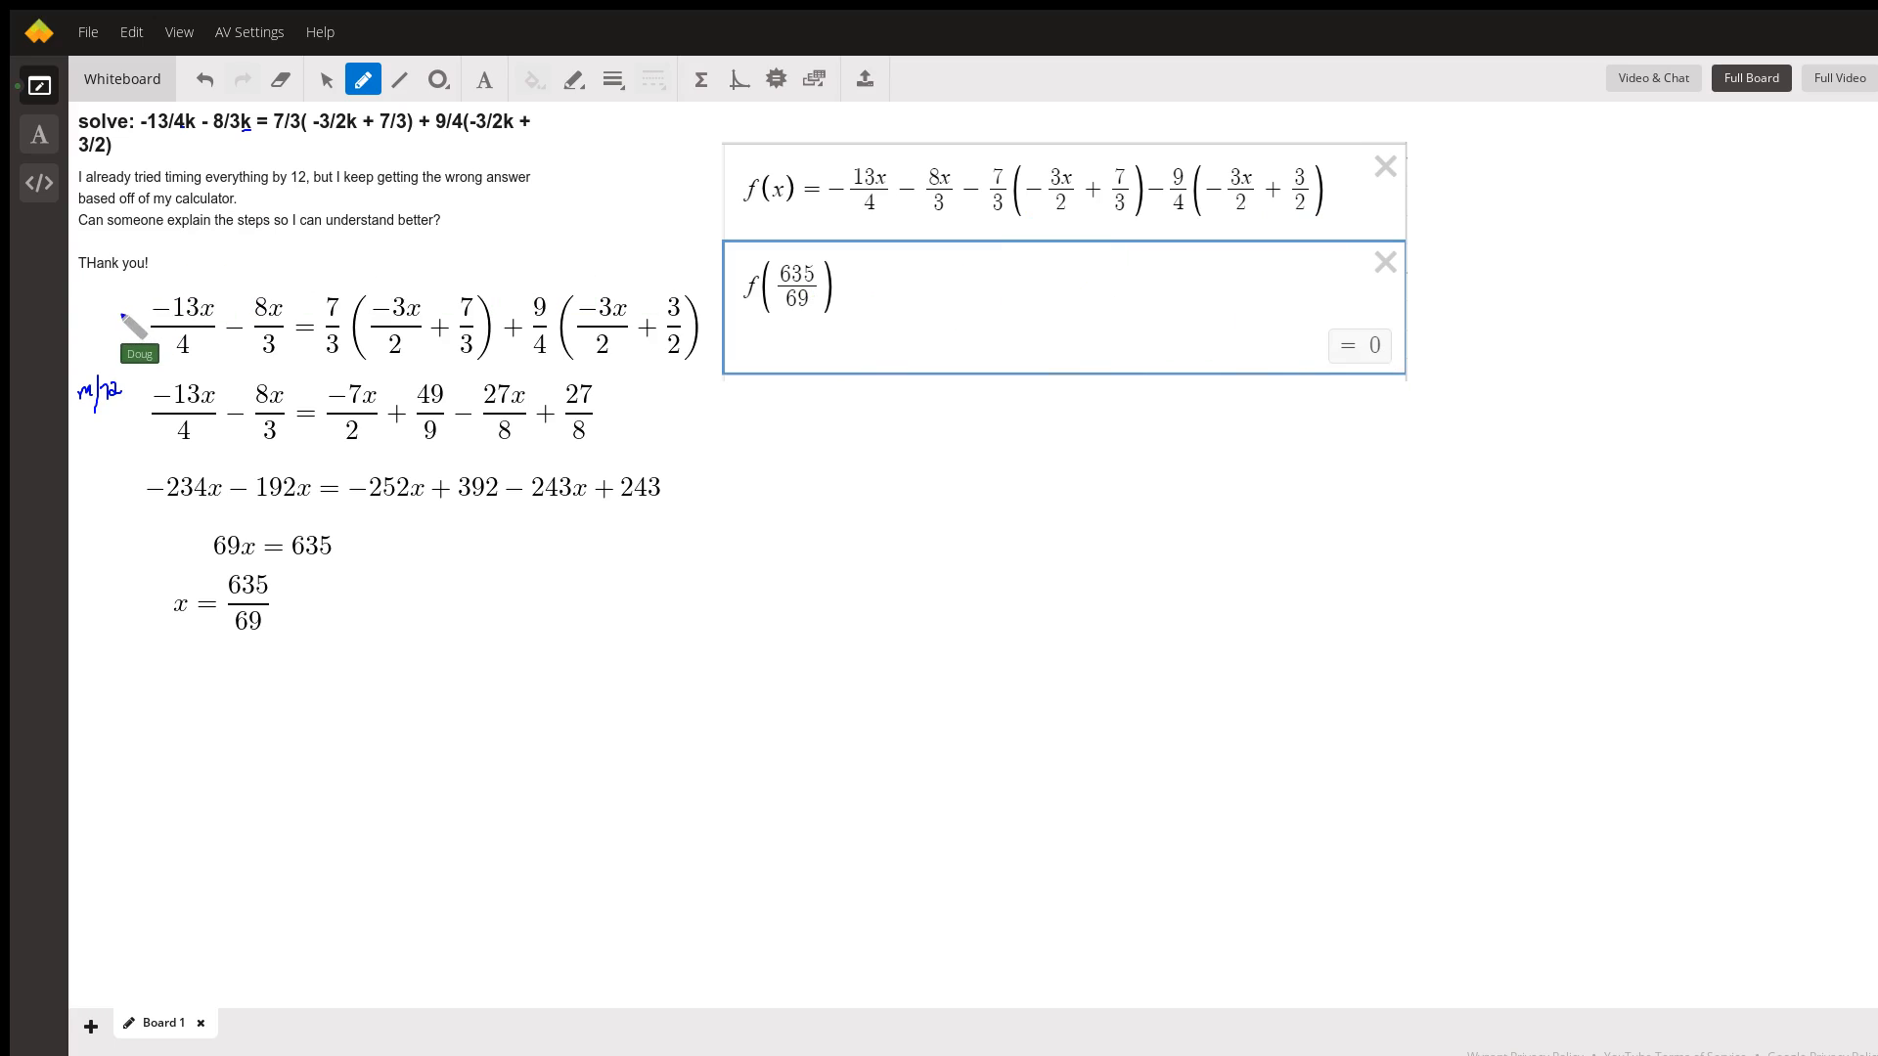
{"action": "mouse_move", "coordinate": [137, 395]}
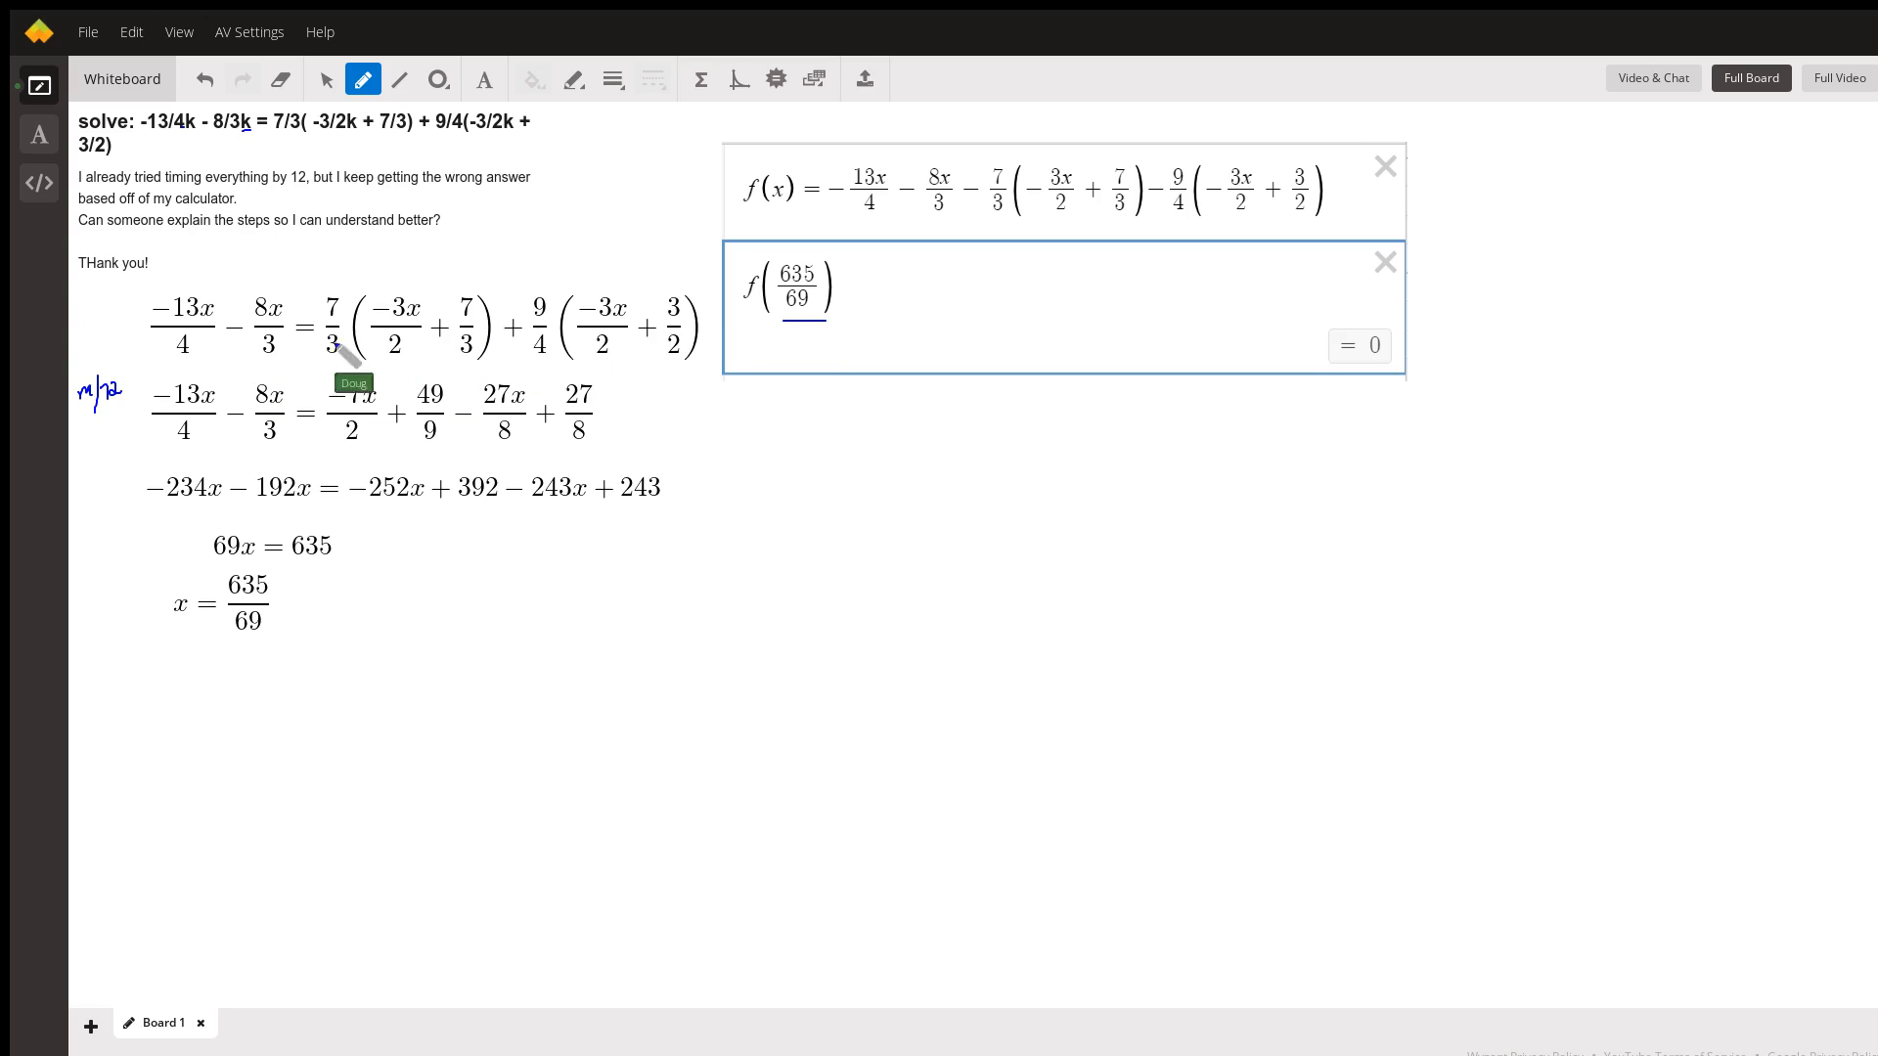
{"action": "mouse_move", "coordinate": [348, 306]}
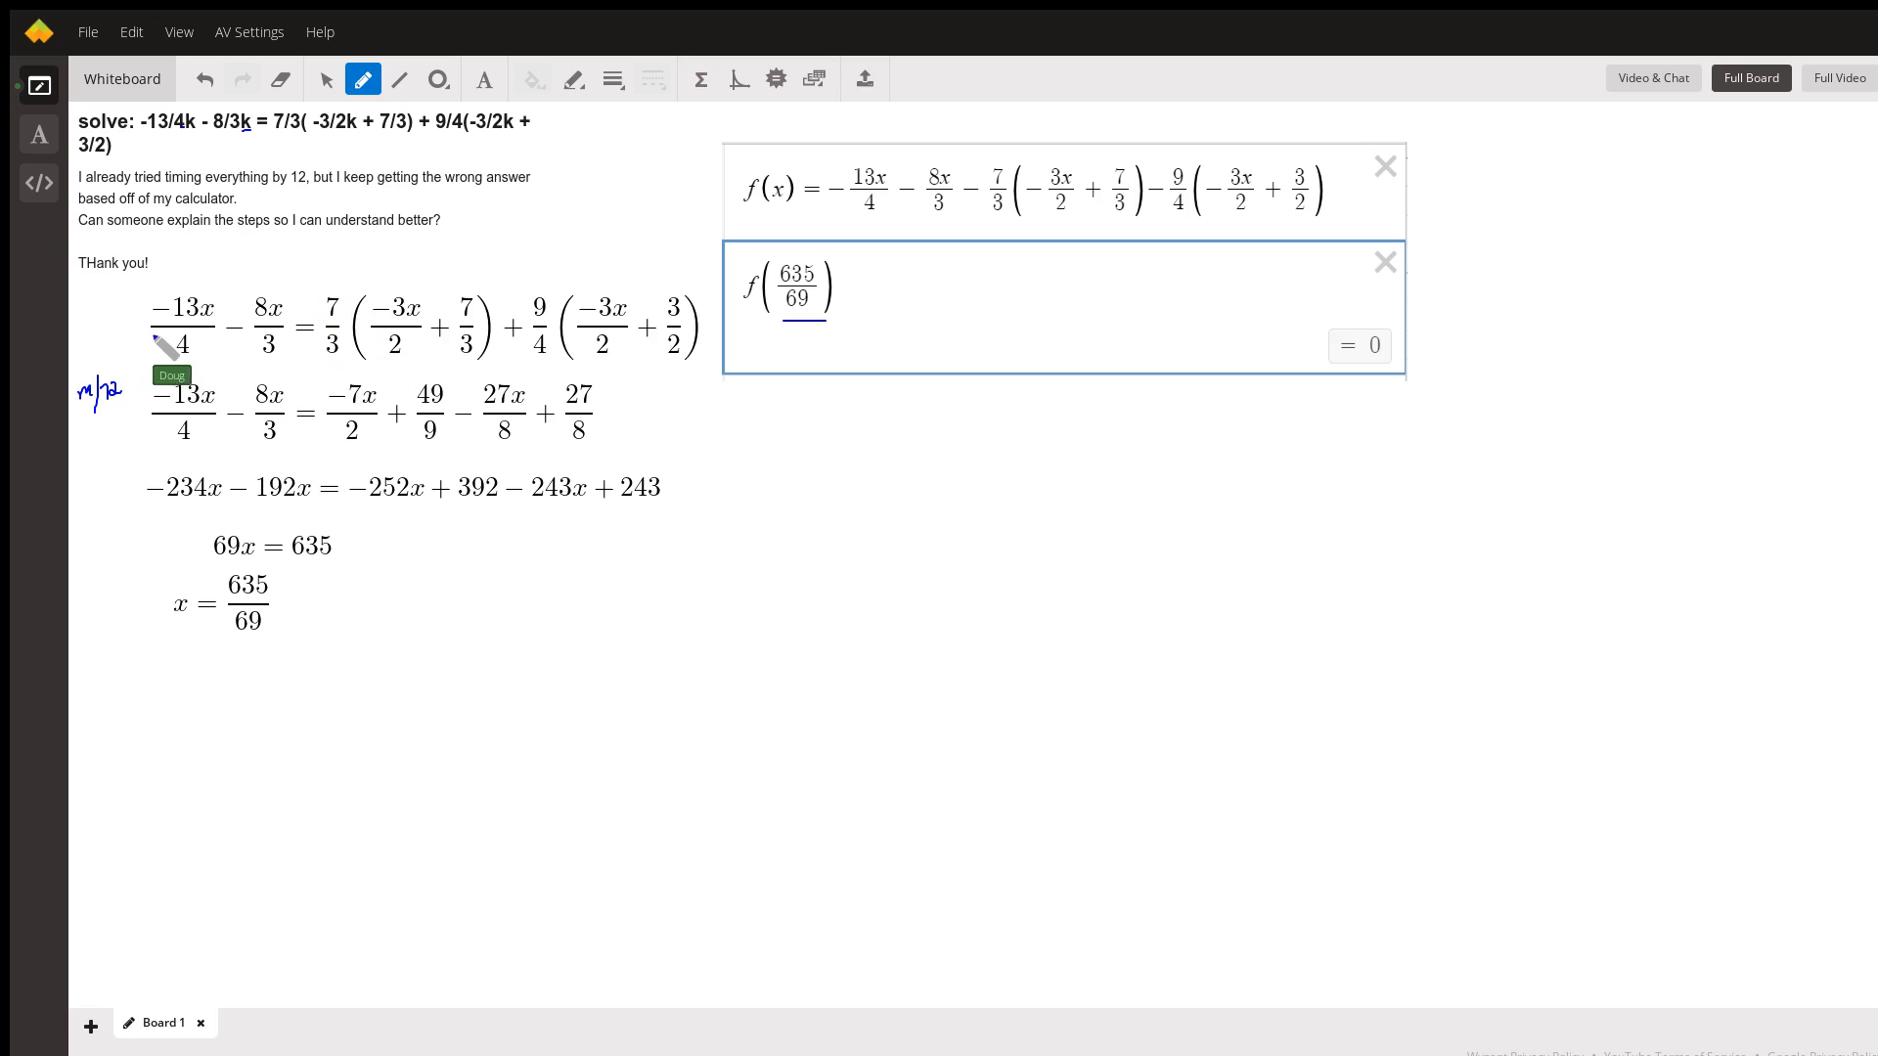
{"action": "mouse_move", "coordinate": [341, 322]}
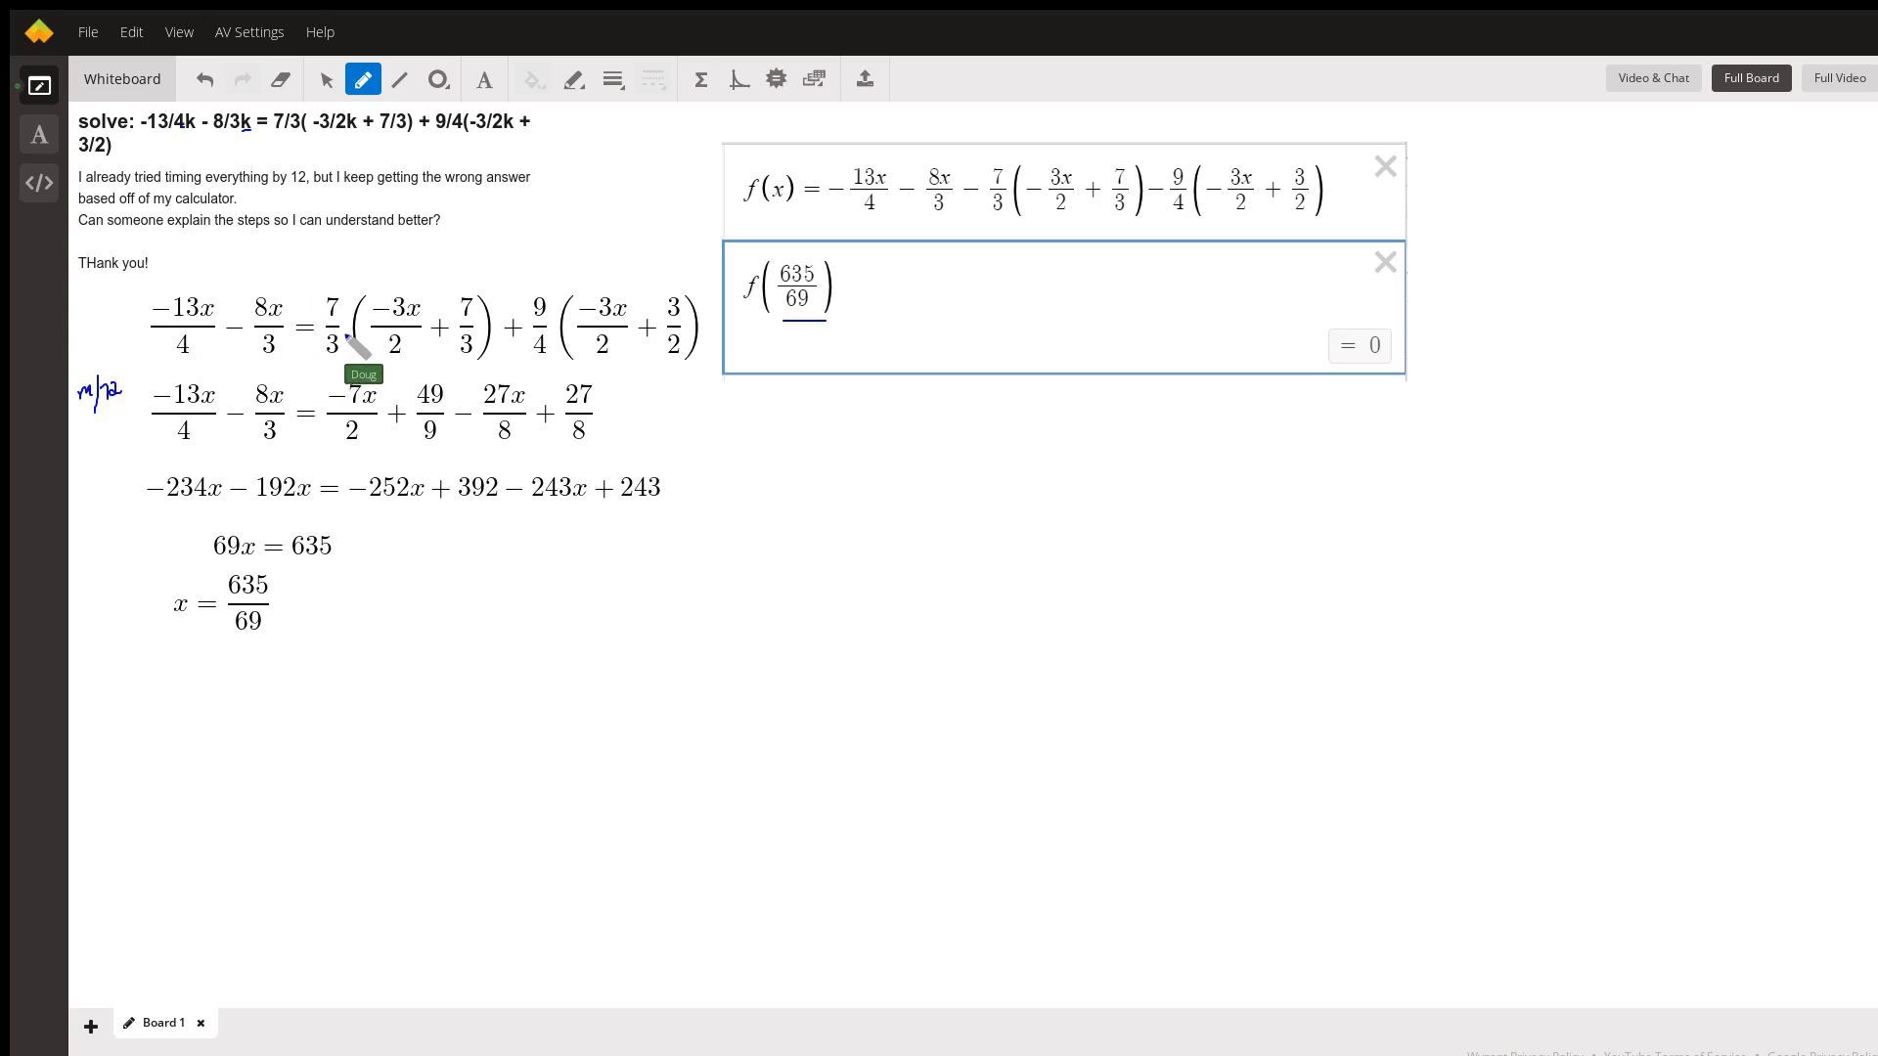
{"action": "mouse_move", "coordinate": [444, 340]}
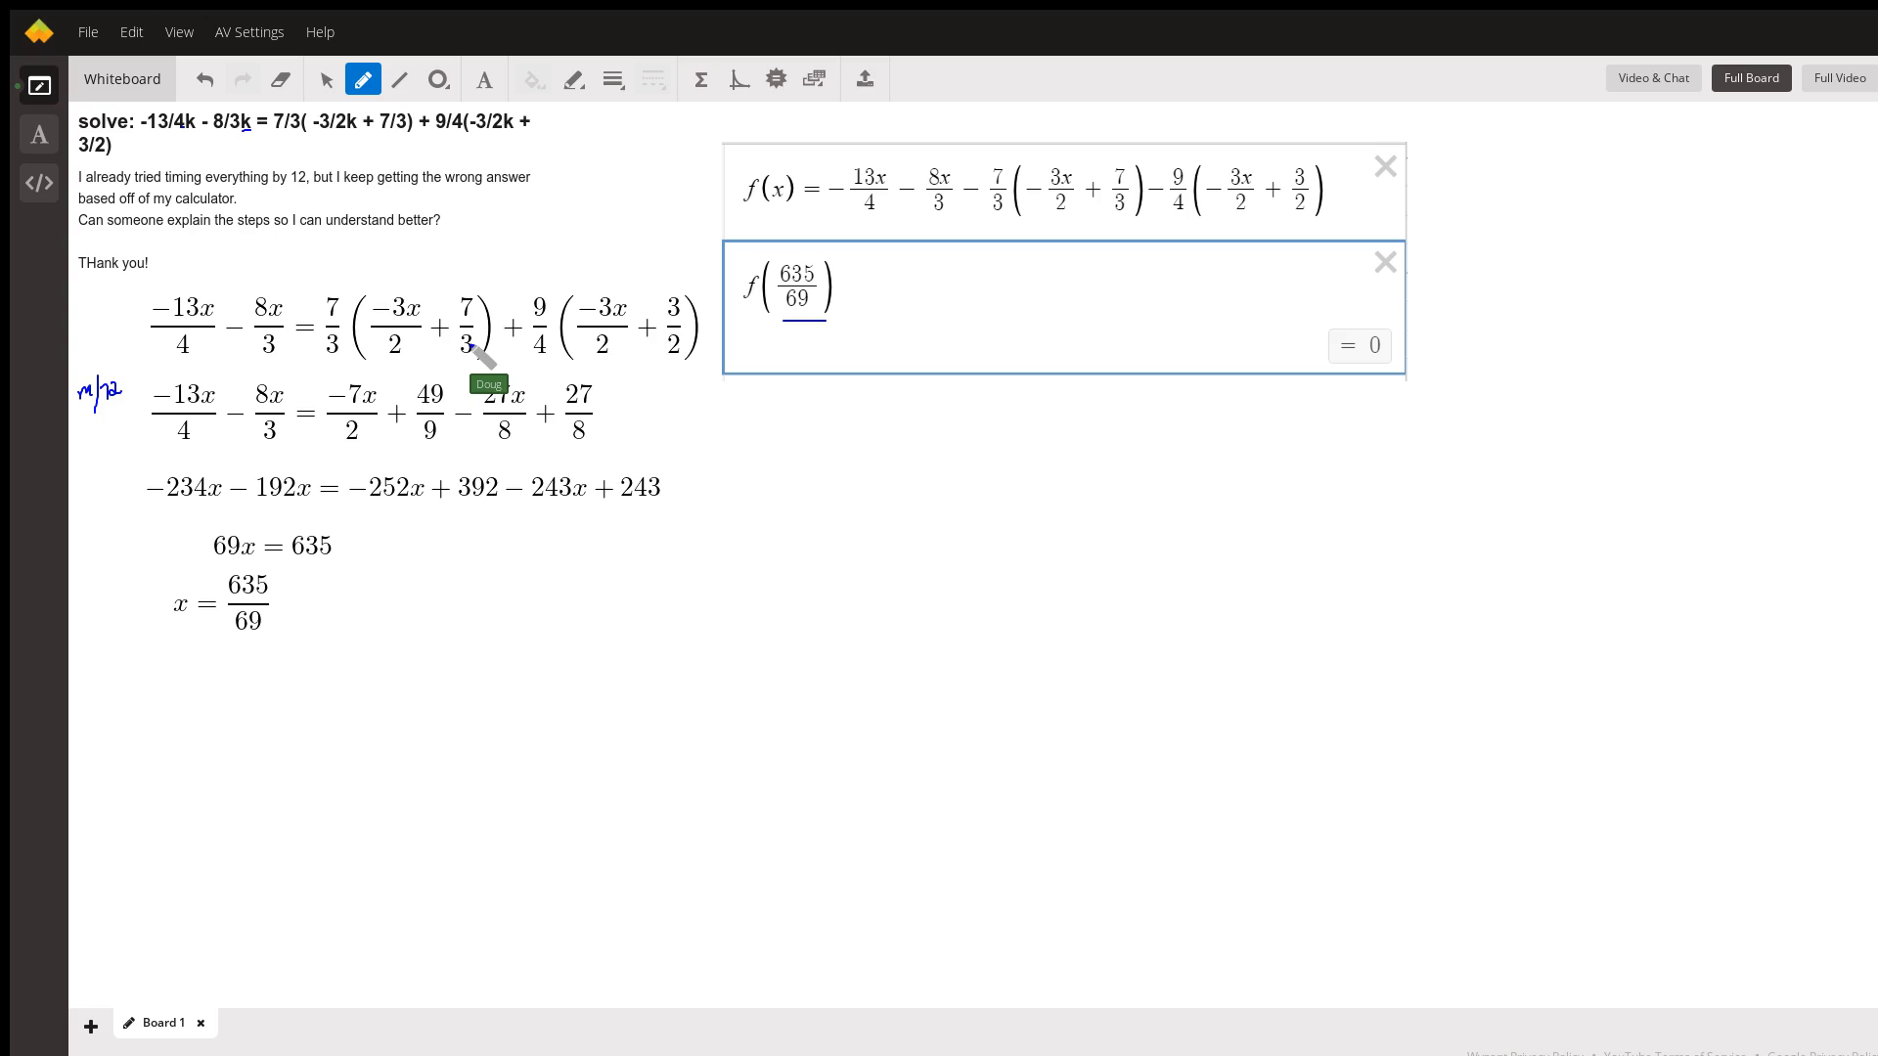
{"action": "mouse_move", "coordinate": [551, 335]}
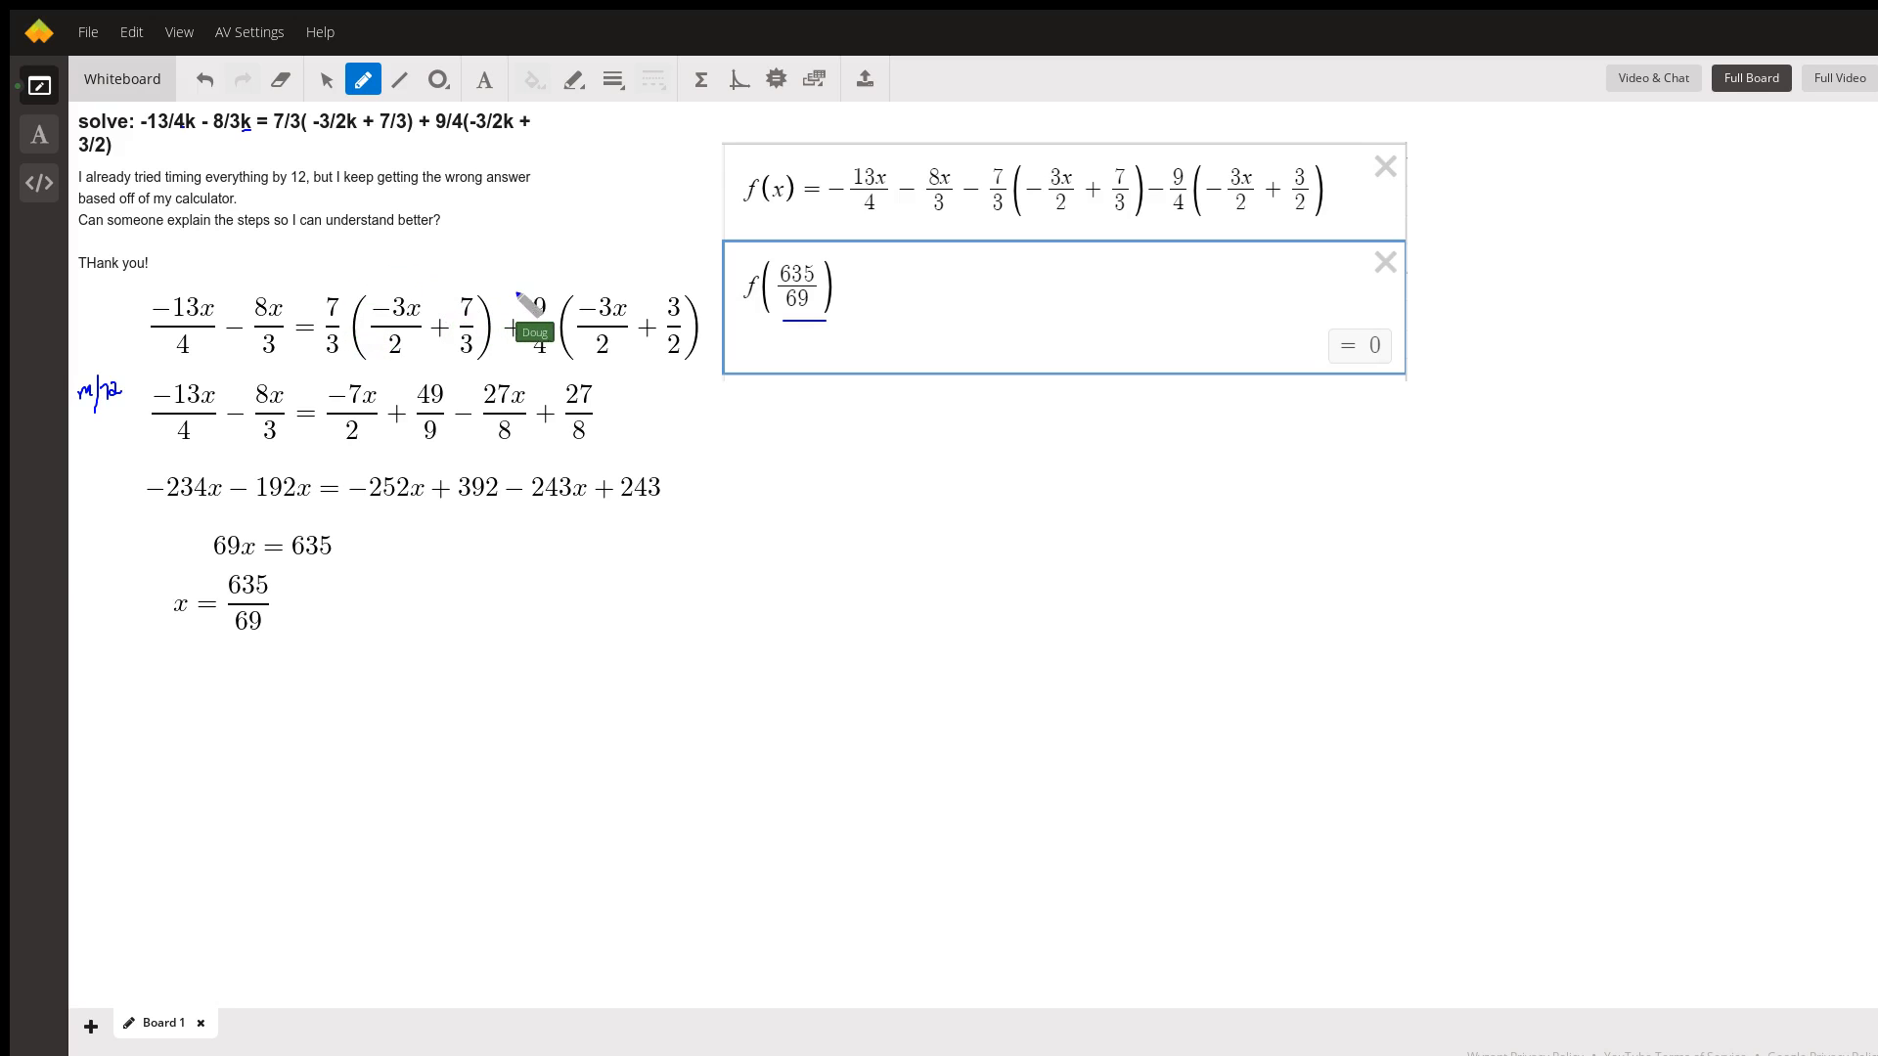
{"action": "mouse_move", "coordinate": [683, 335]}
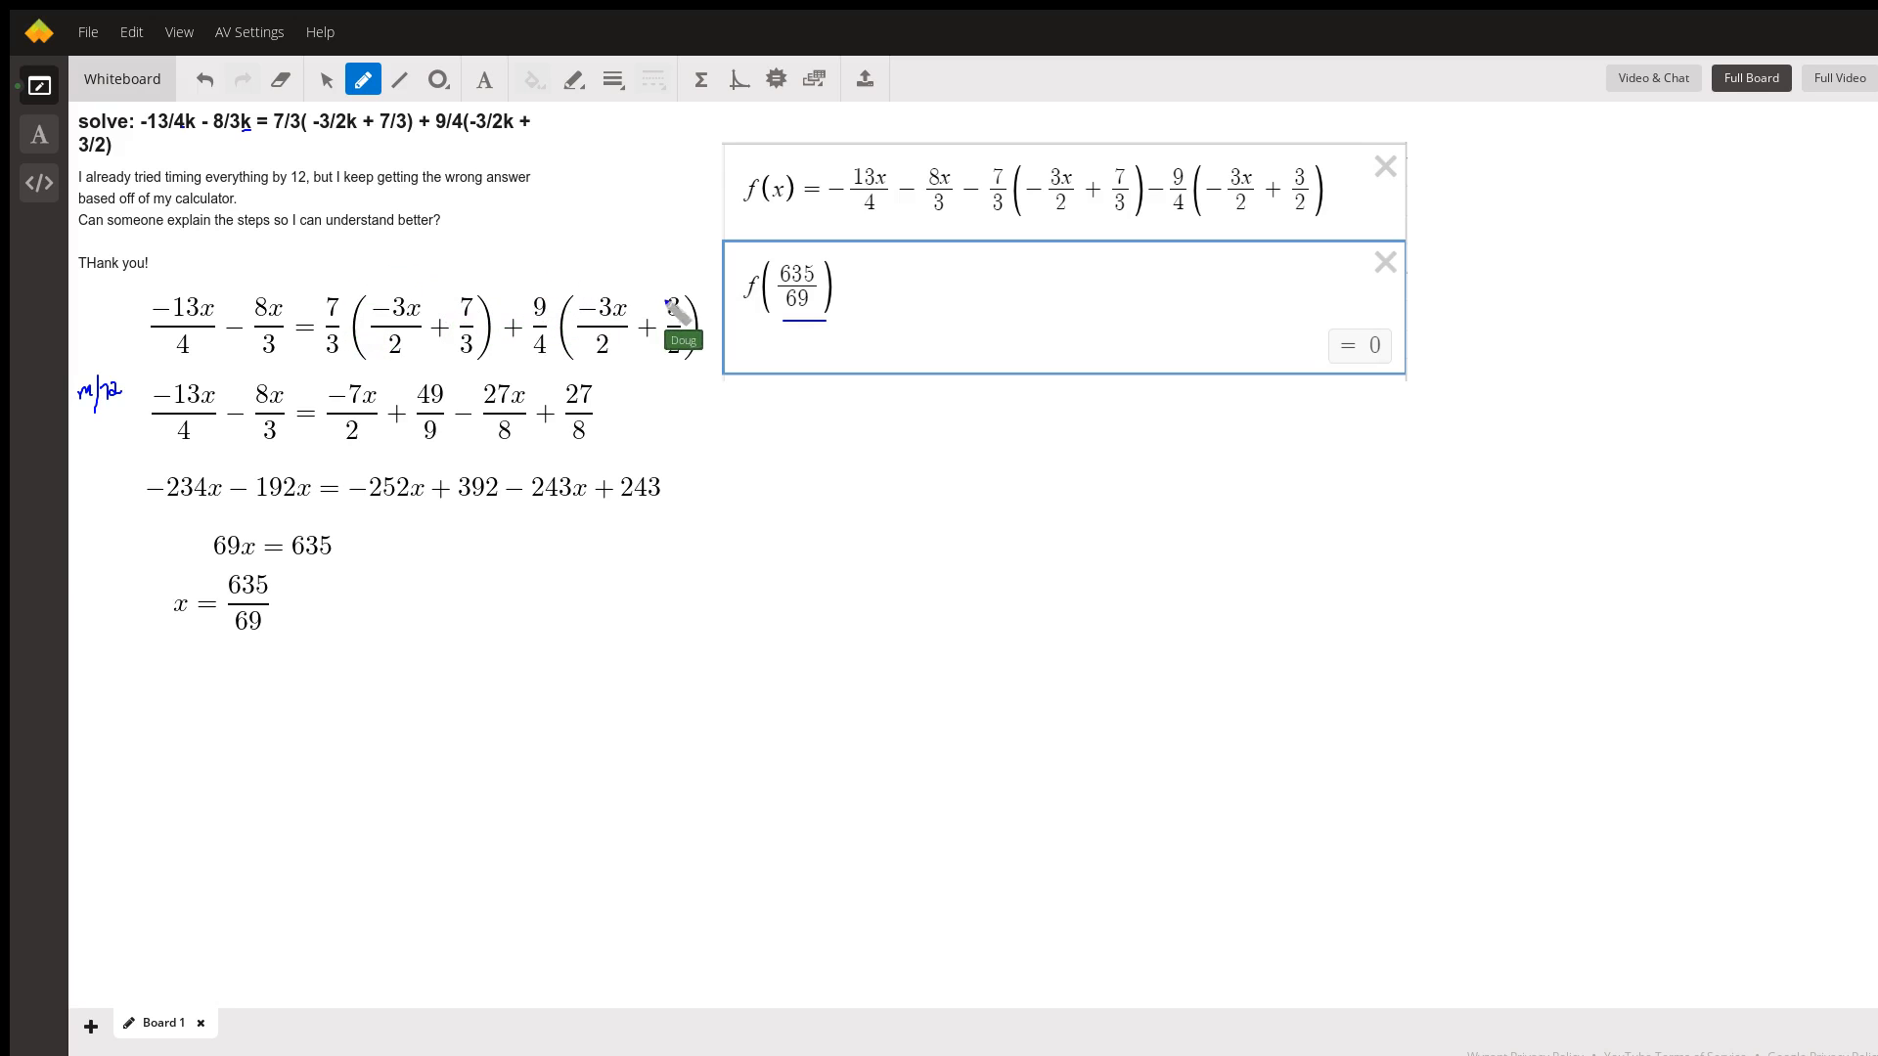
{"action": "mouse_move", "coordinate": [221, 461]}
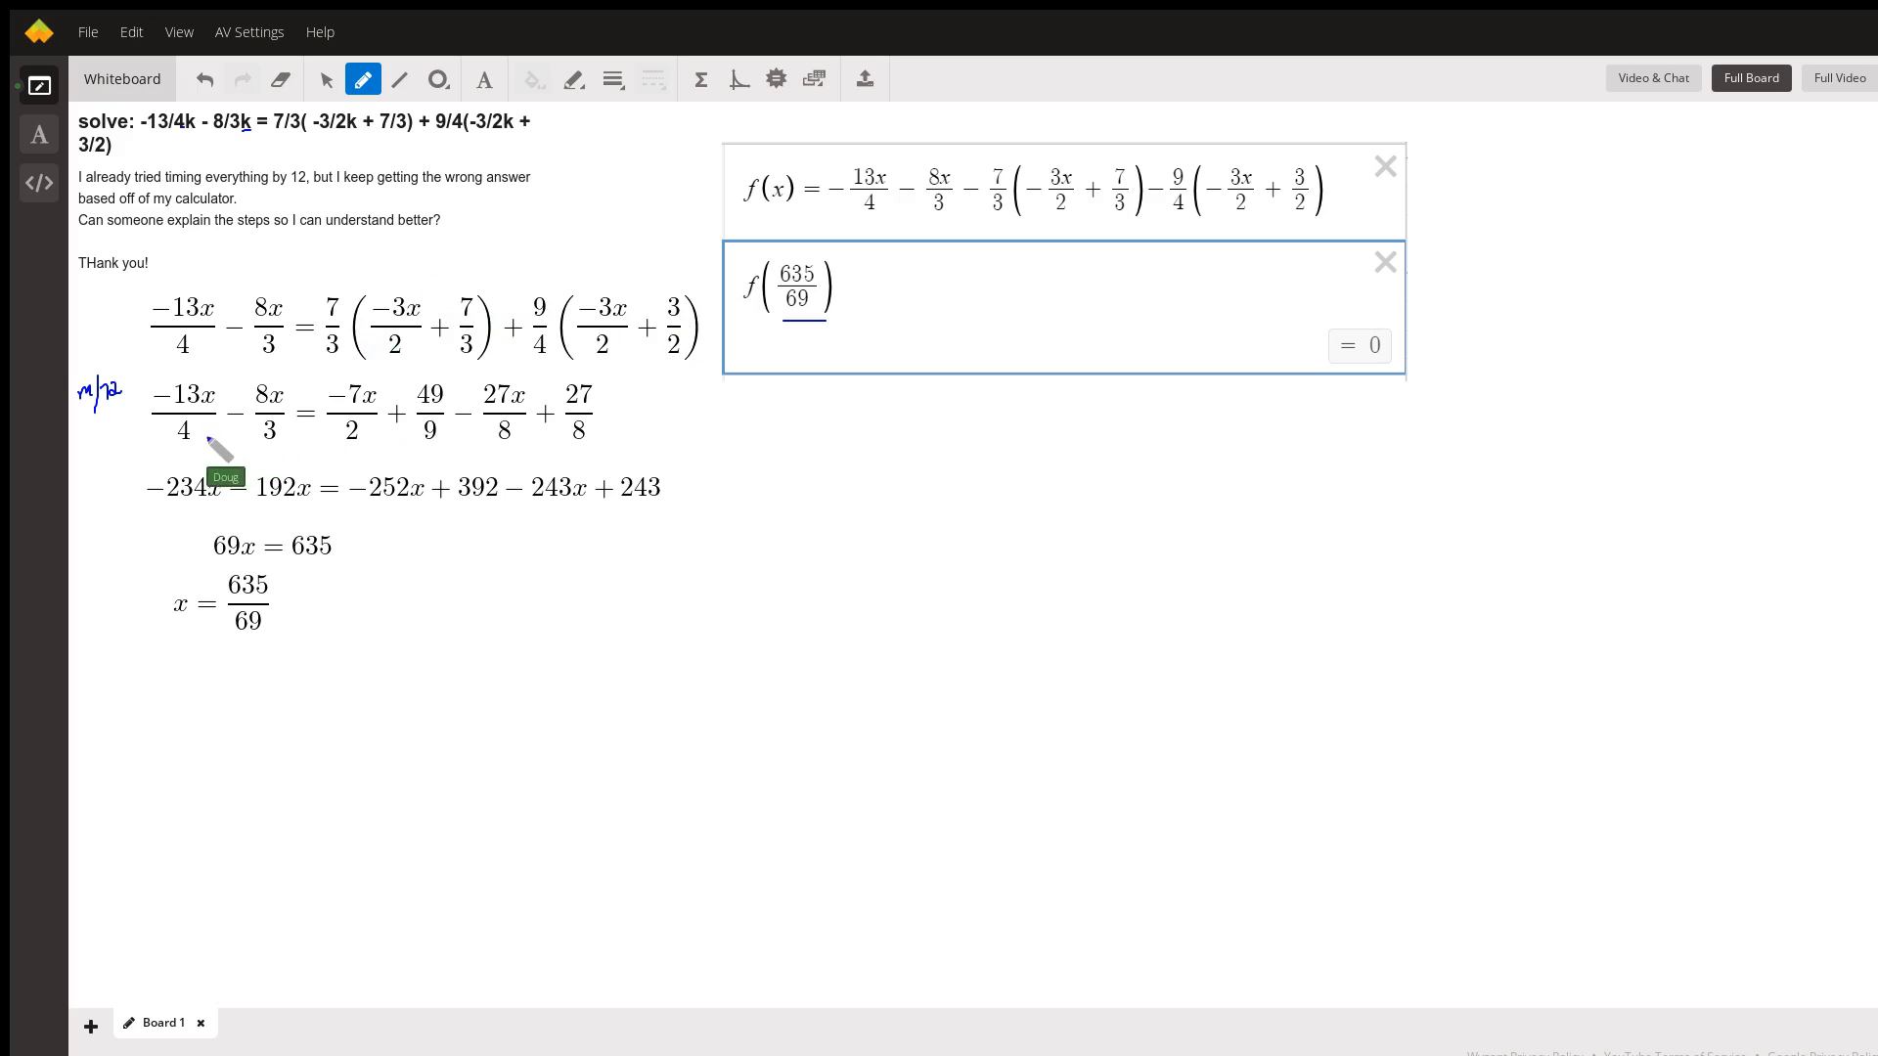
{"action": "mouse_move", "coordinate": [616, 462]}
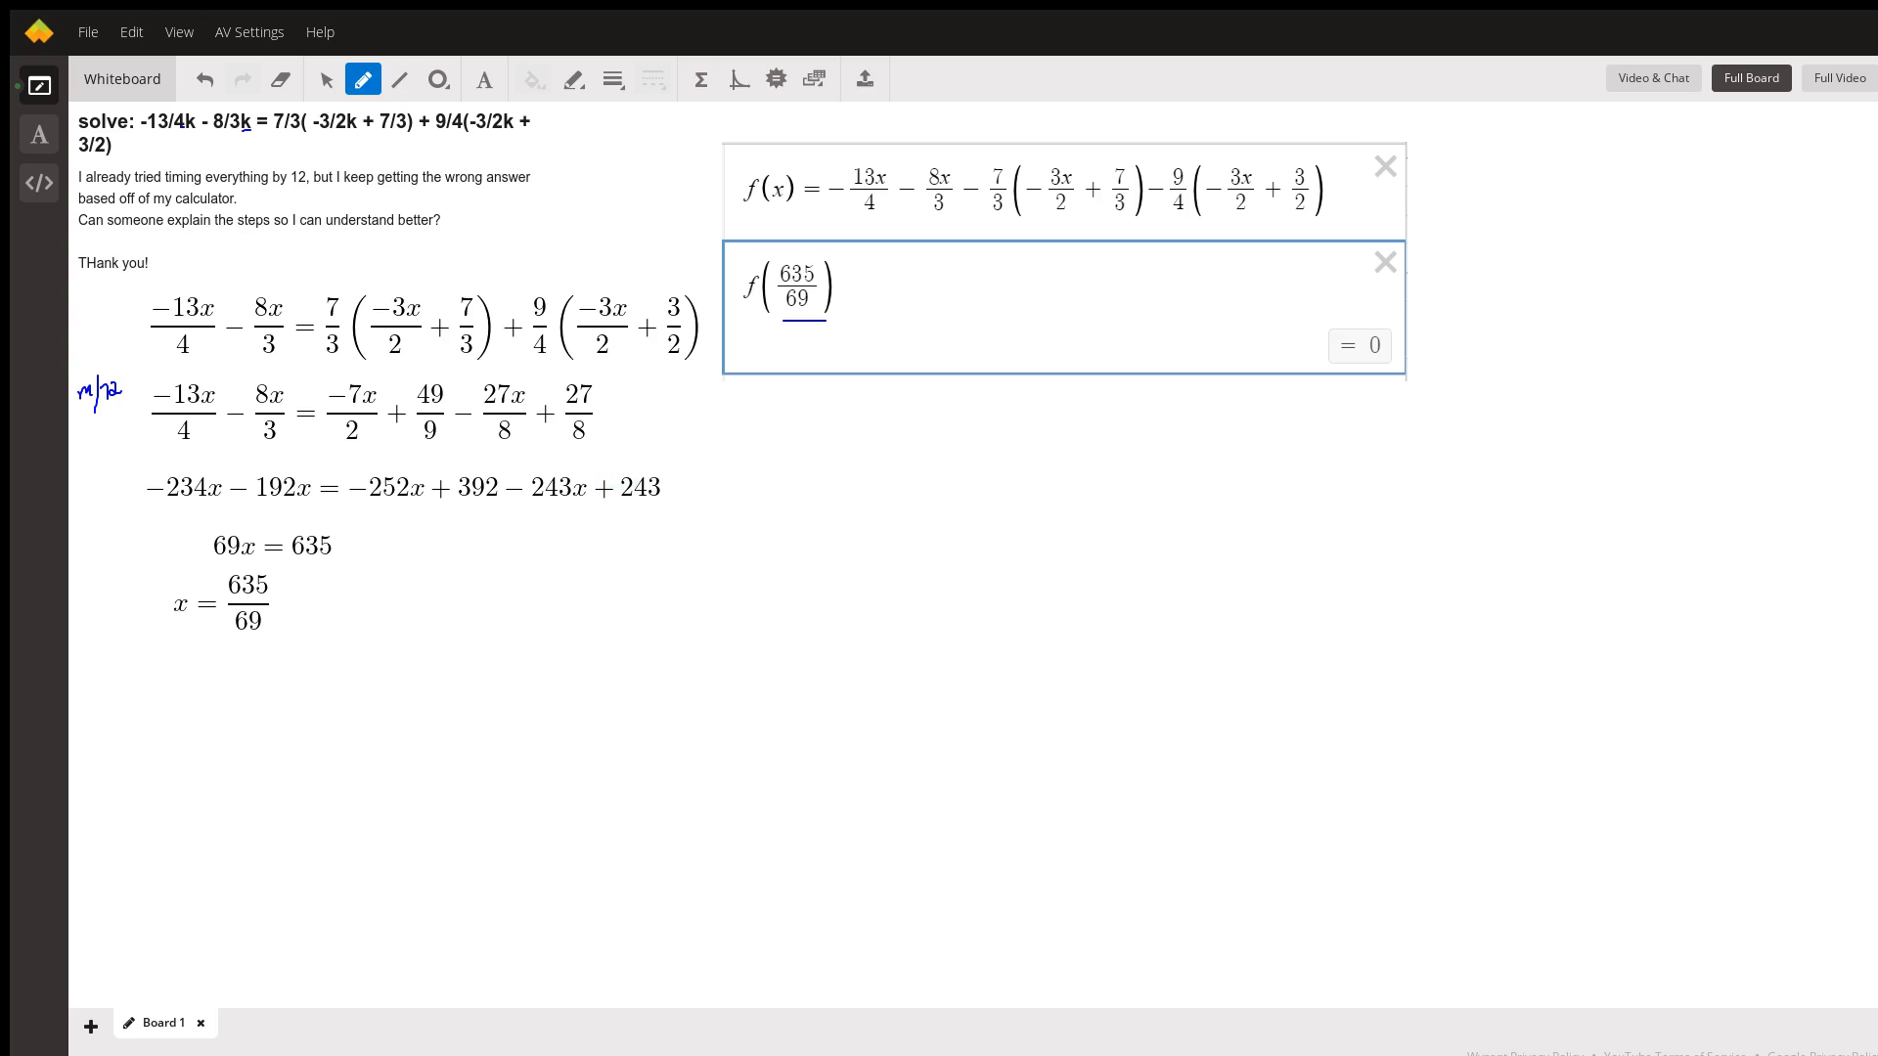
{"action": "mouse_move", "coordinate": [113, 413]}
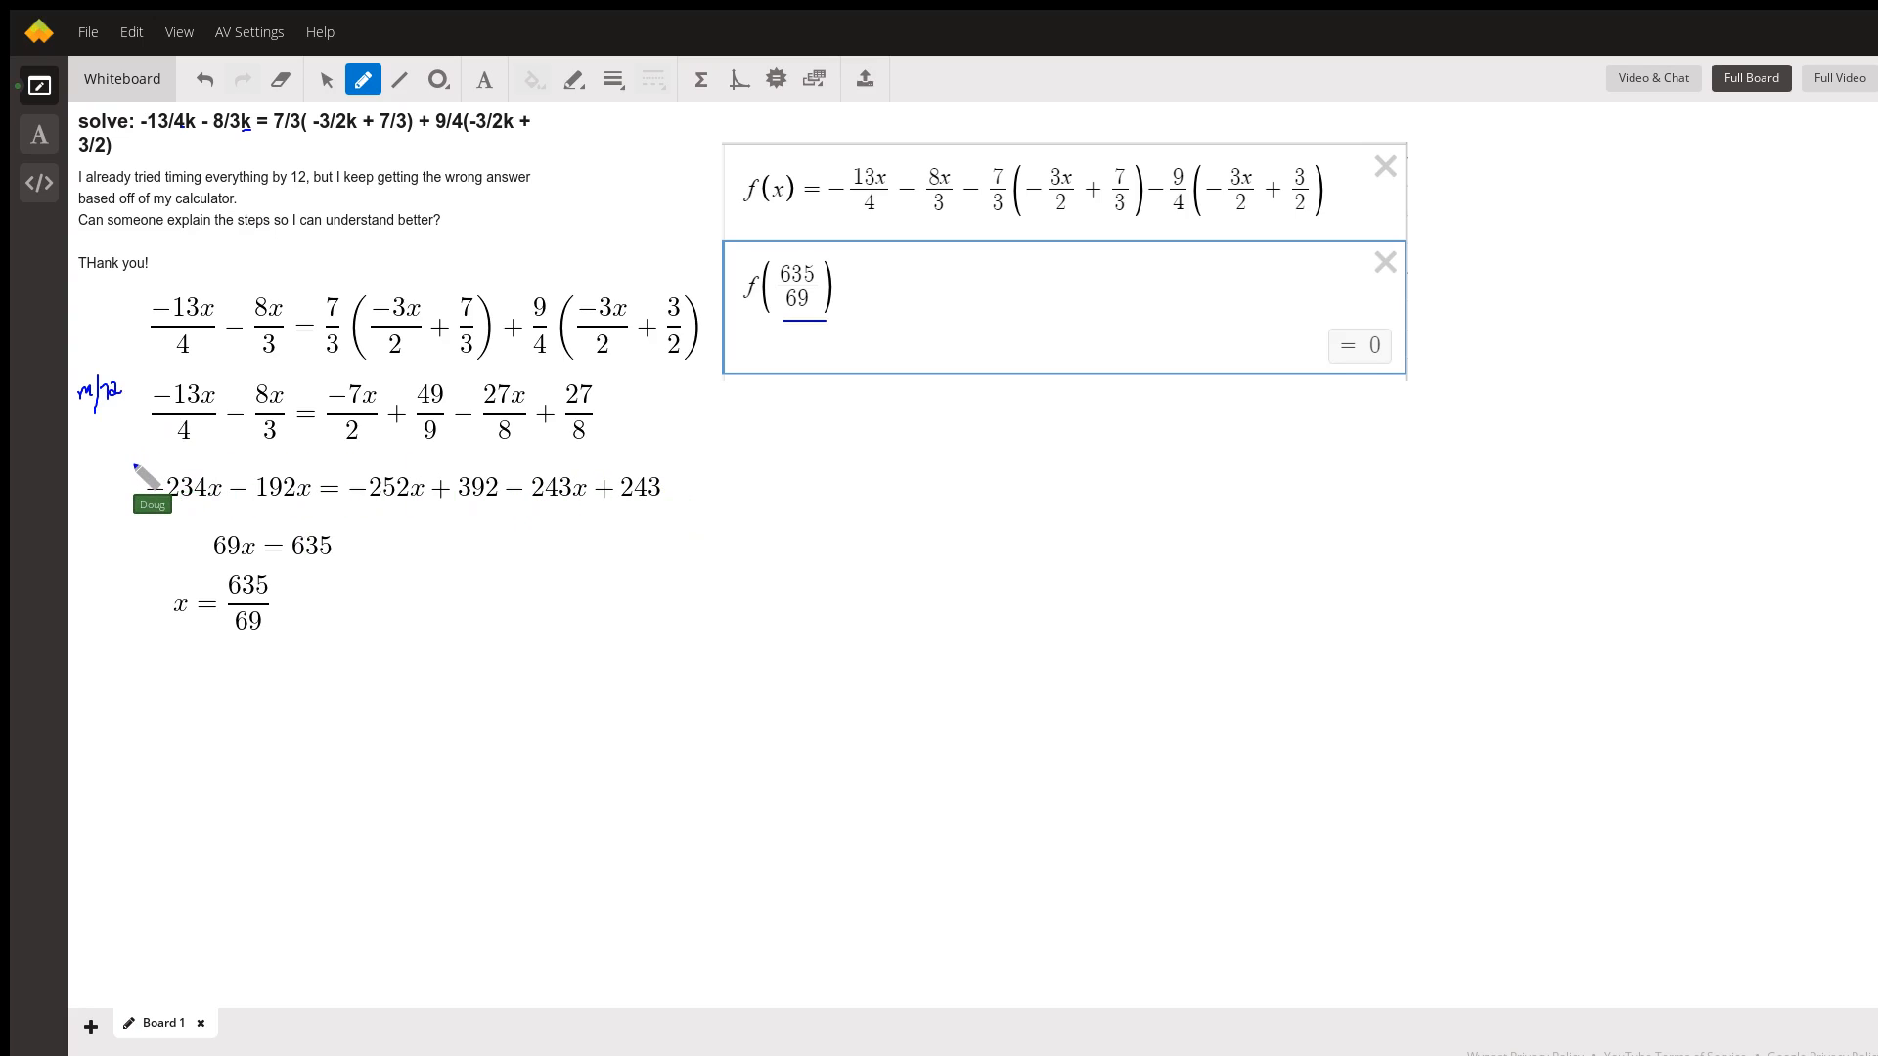
{"action": "mouse_move", "coordinate": [288, 526]}
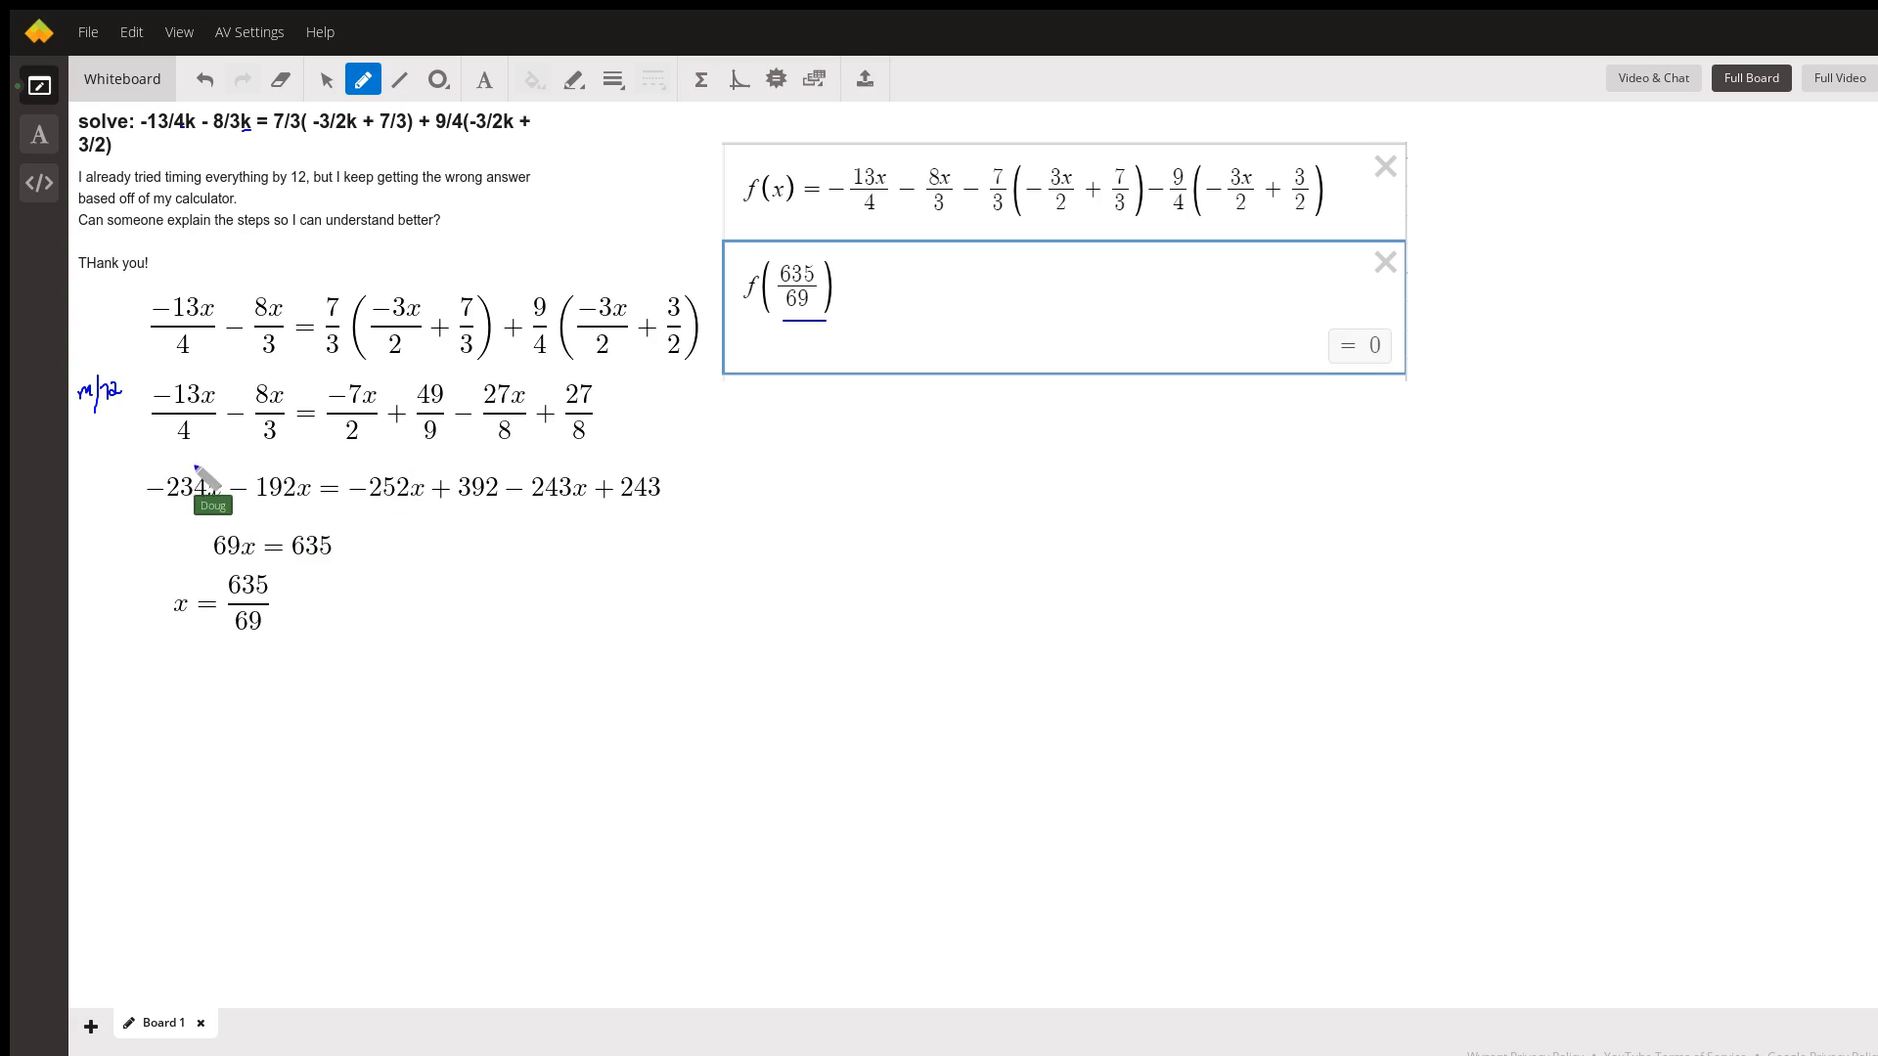
{"action": "mouse_move", "coordinate": [413, 521]}
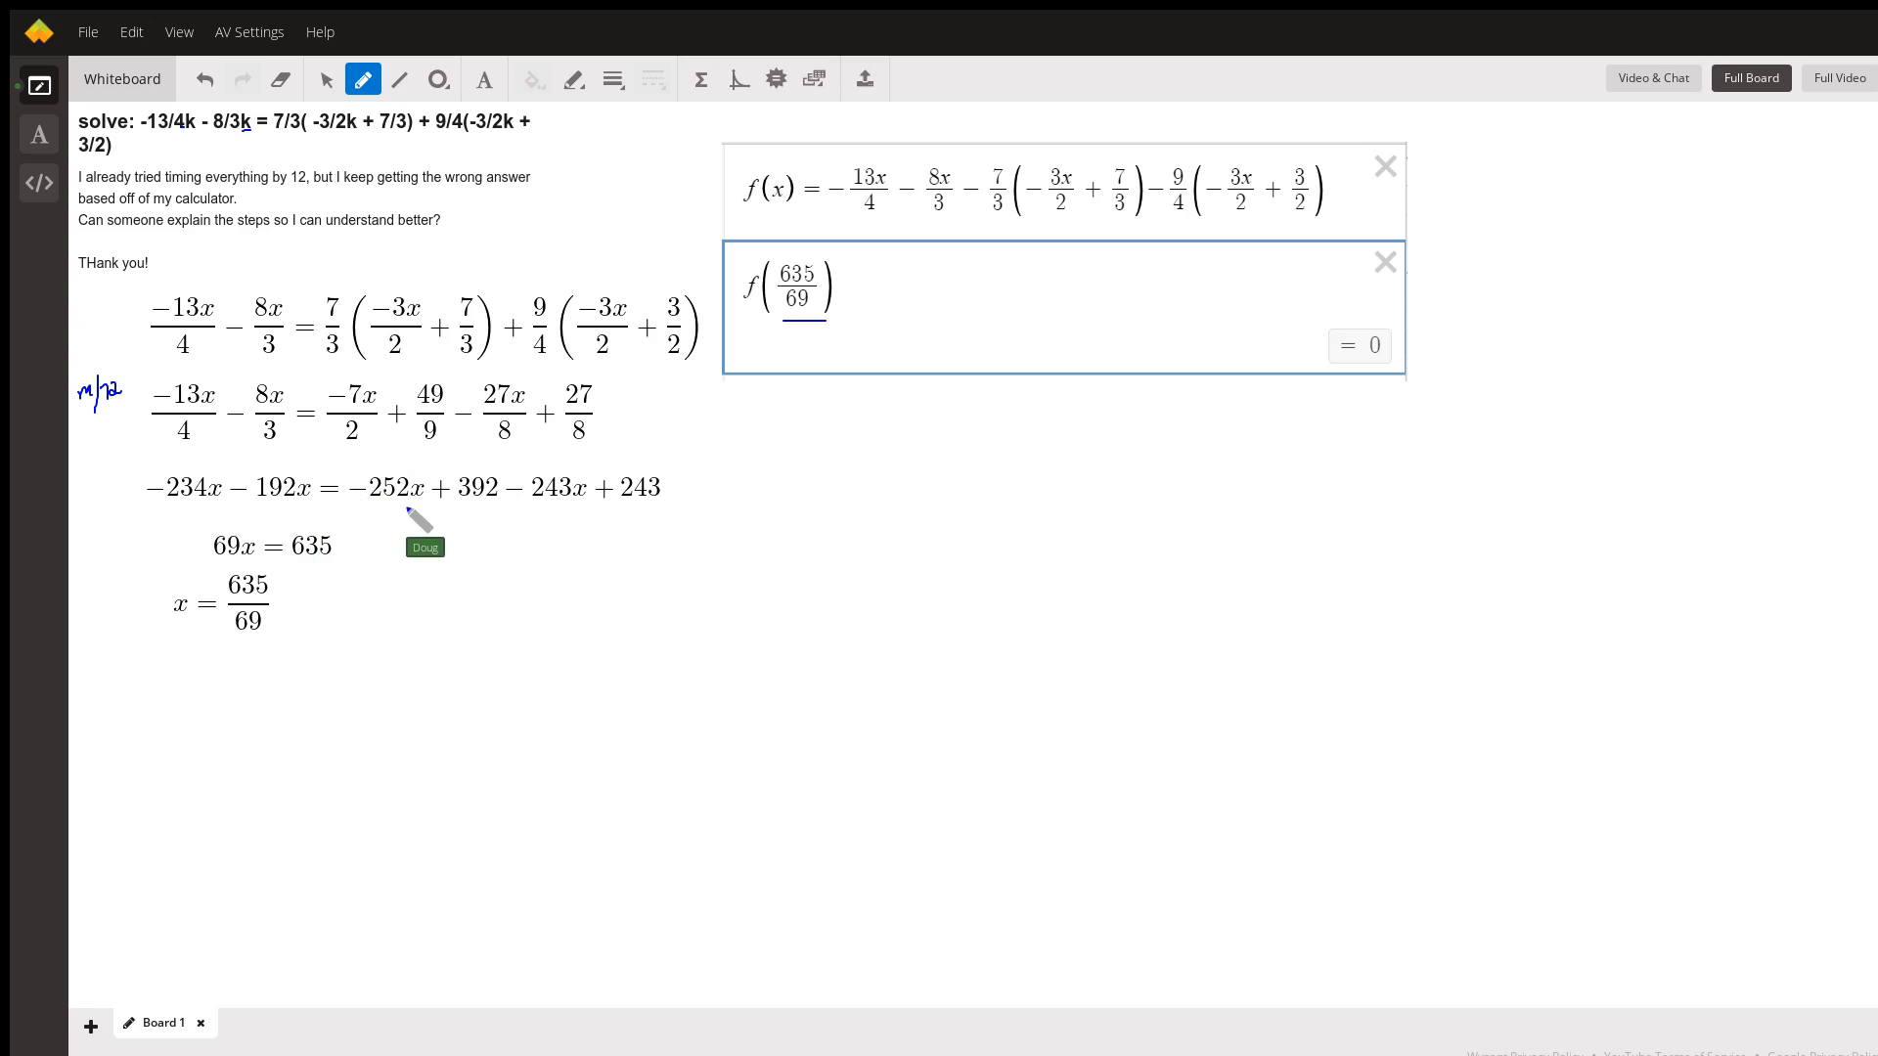
Circle the x-term −252x on the right-hand side of the equation.
{"action": "left_click_drag", "start_coordinate": [354, 462], "coordinate": [413, 508]}
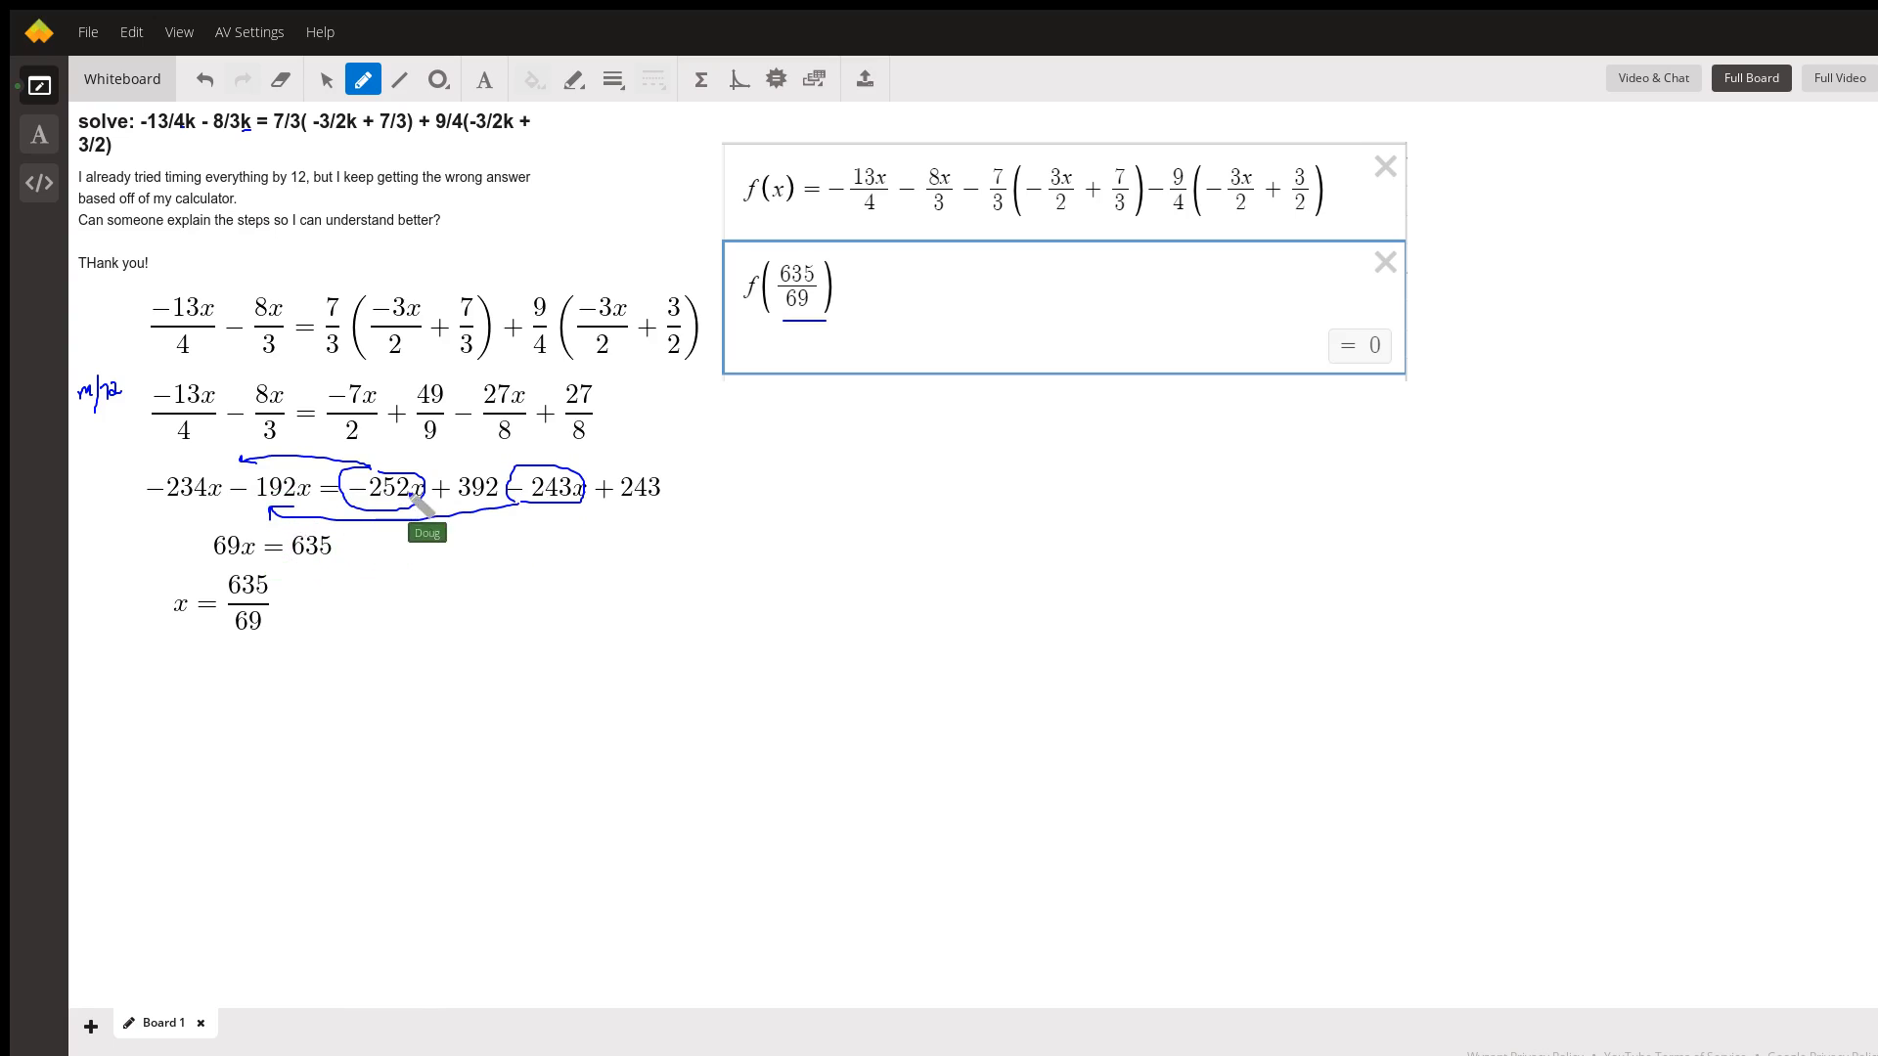
{"action": "mouse_move", "coordinate": [259, 552]}
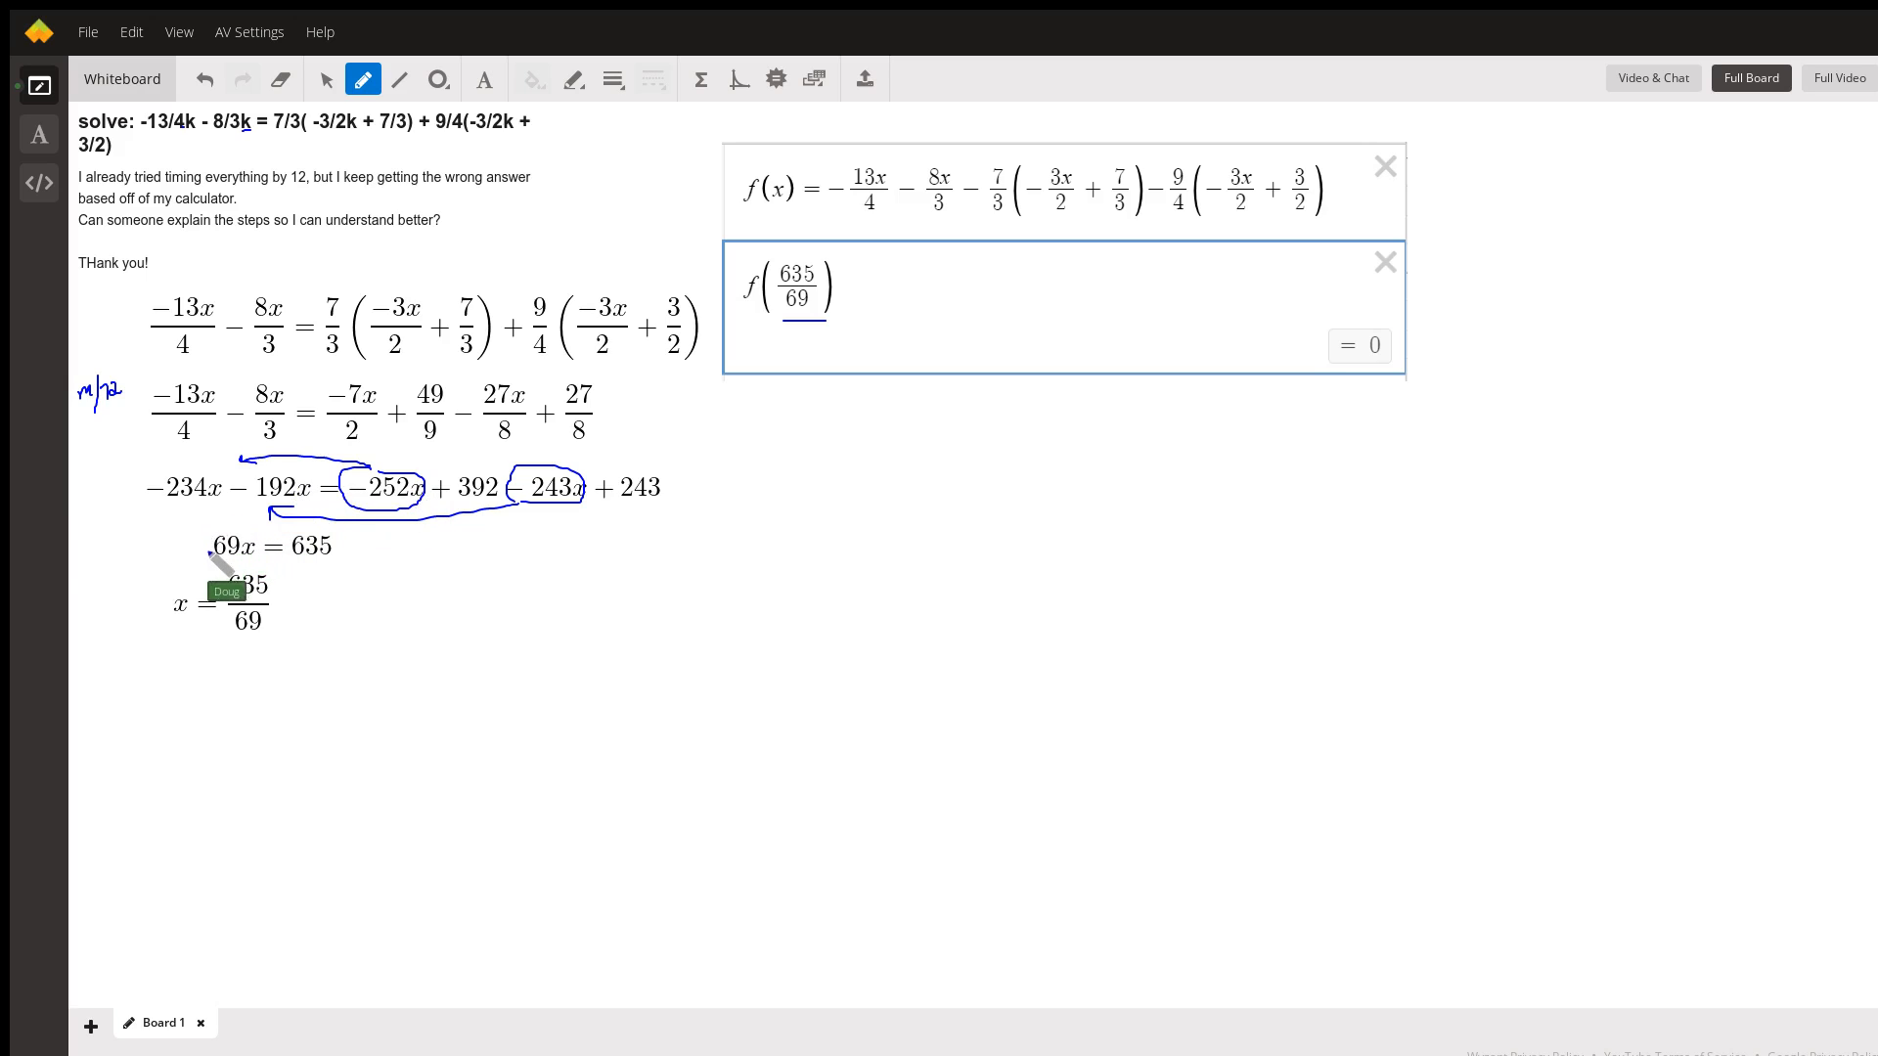
Underline the constant 392 beneath the equation.
{"action": "left_click_drag", "start_coordinate": [201, 551], "coordinate": [258, 532]}
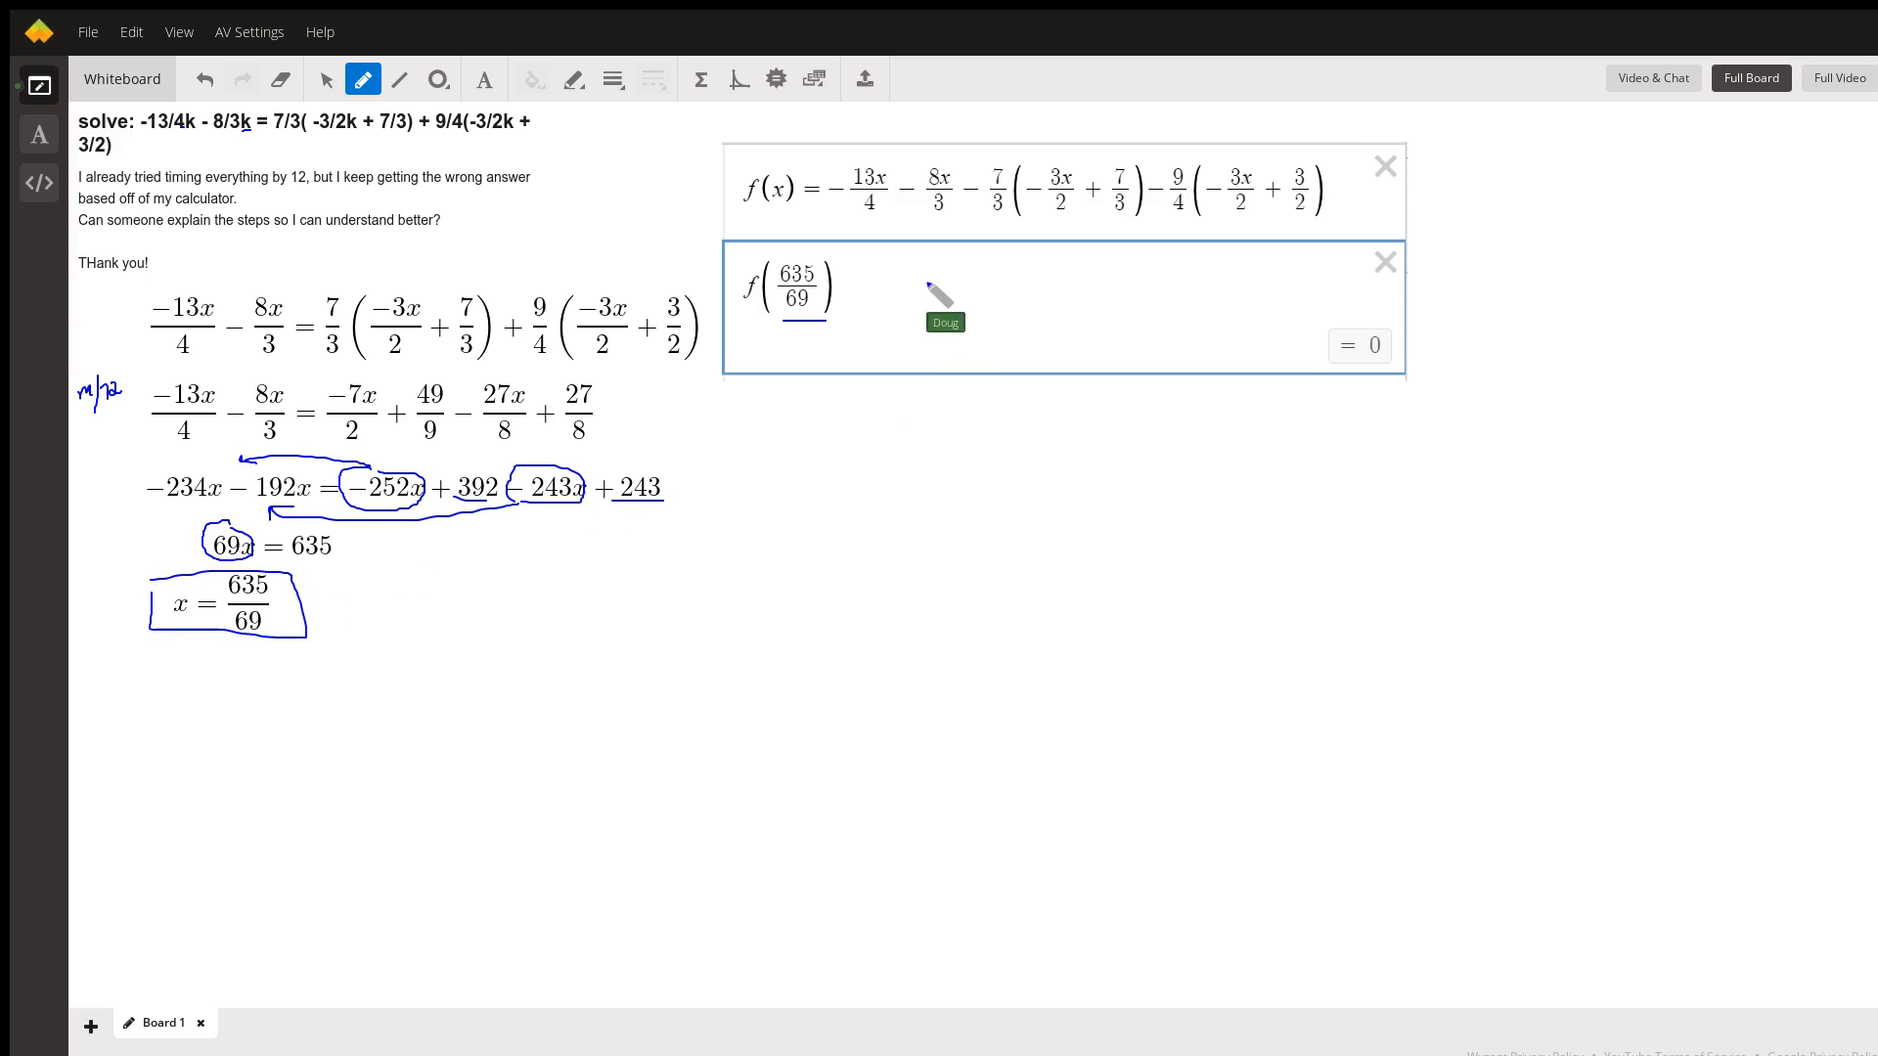
{"action": "mouse_move", "coordinate": [794, 197]}
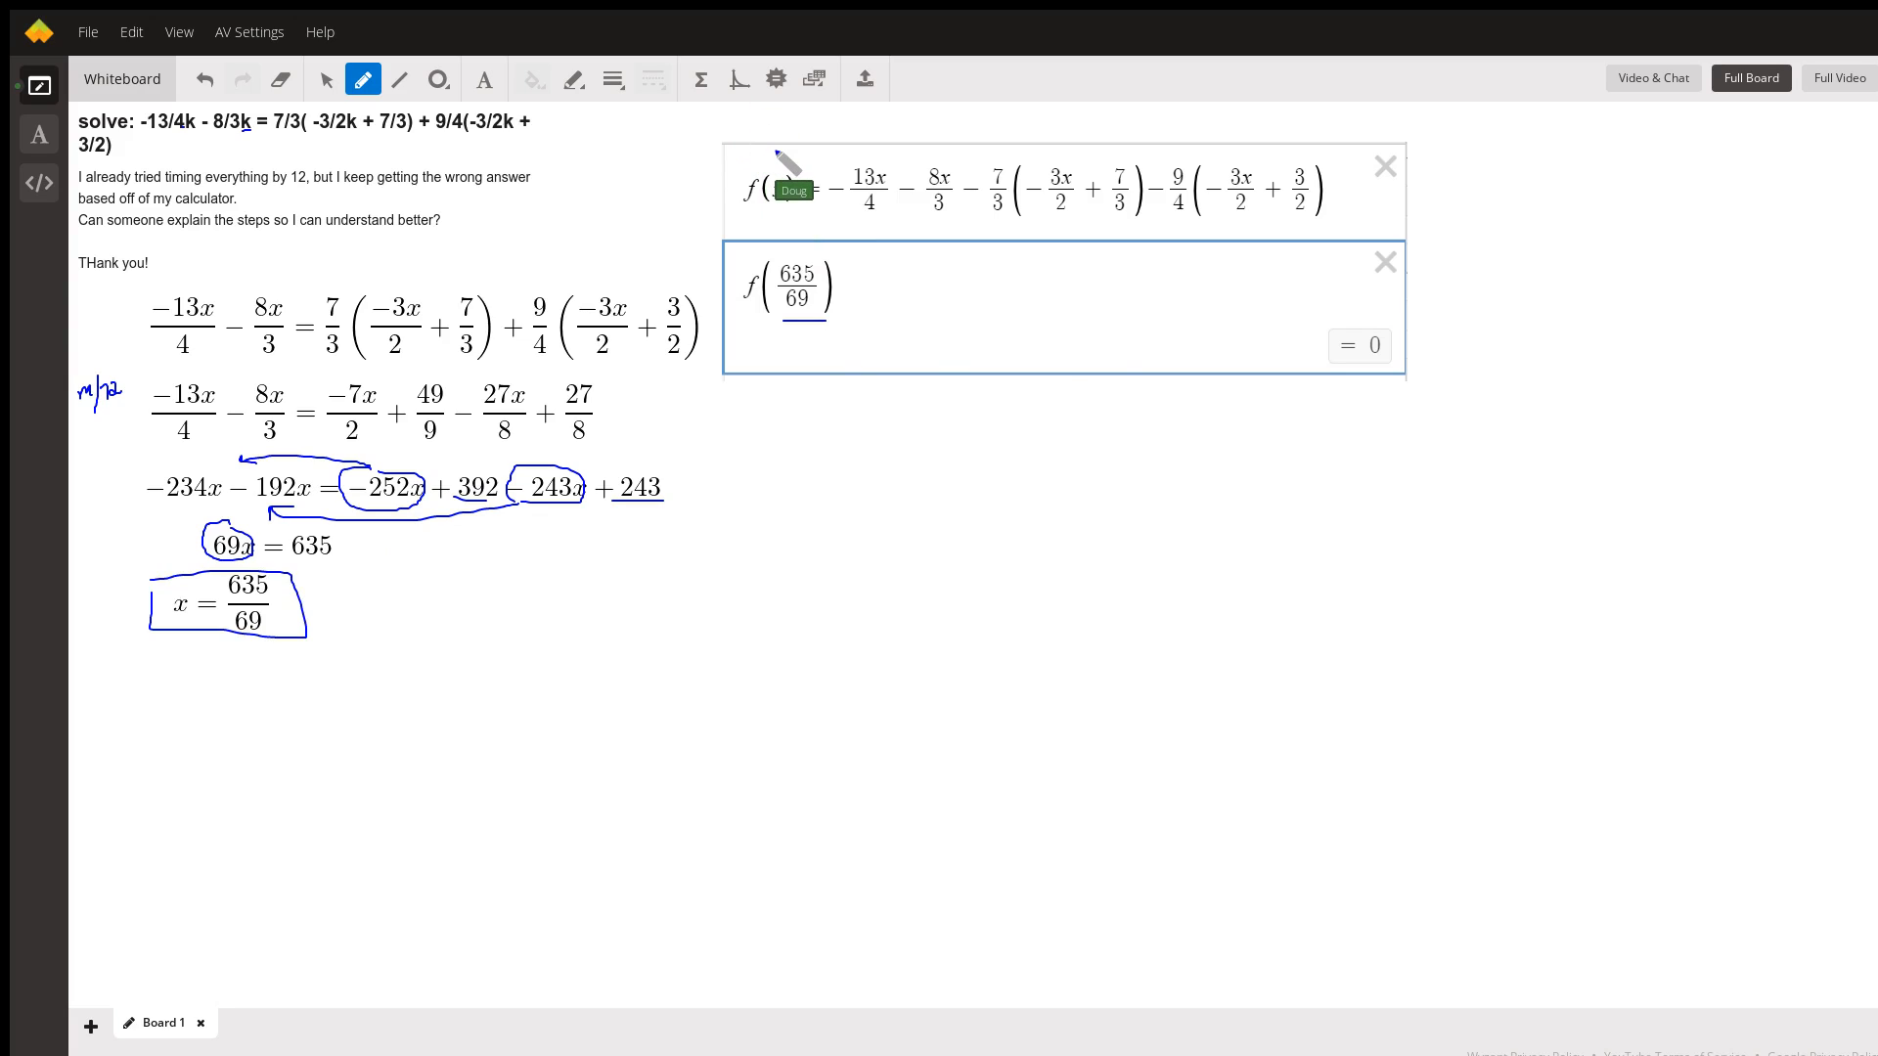
{"action": "mouse_move", "coordinate": [642, 131]}
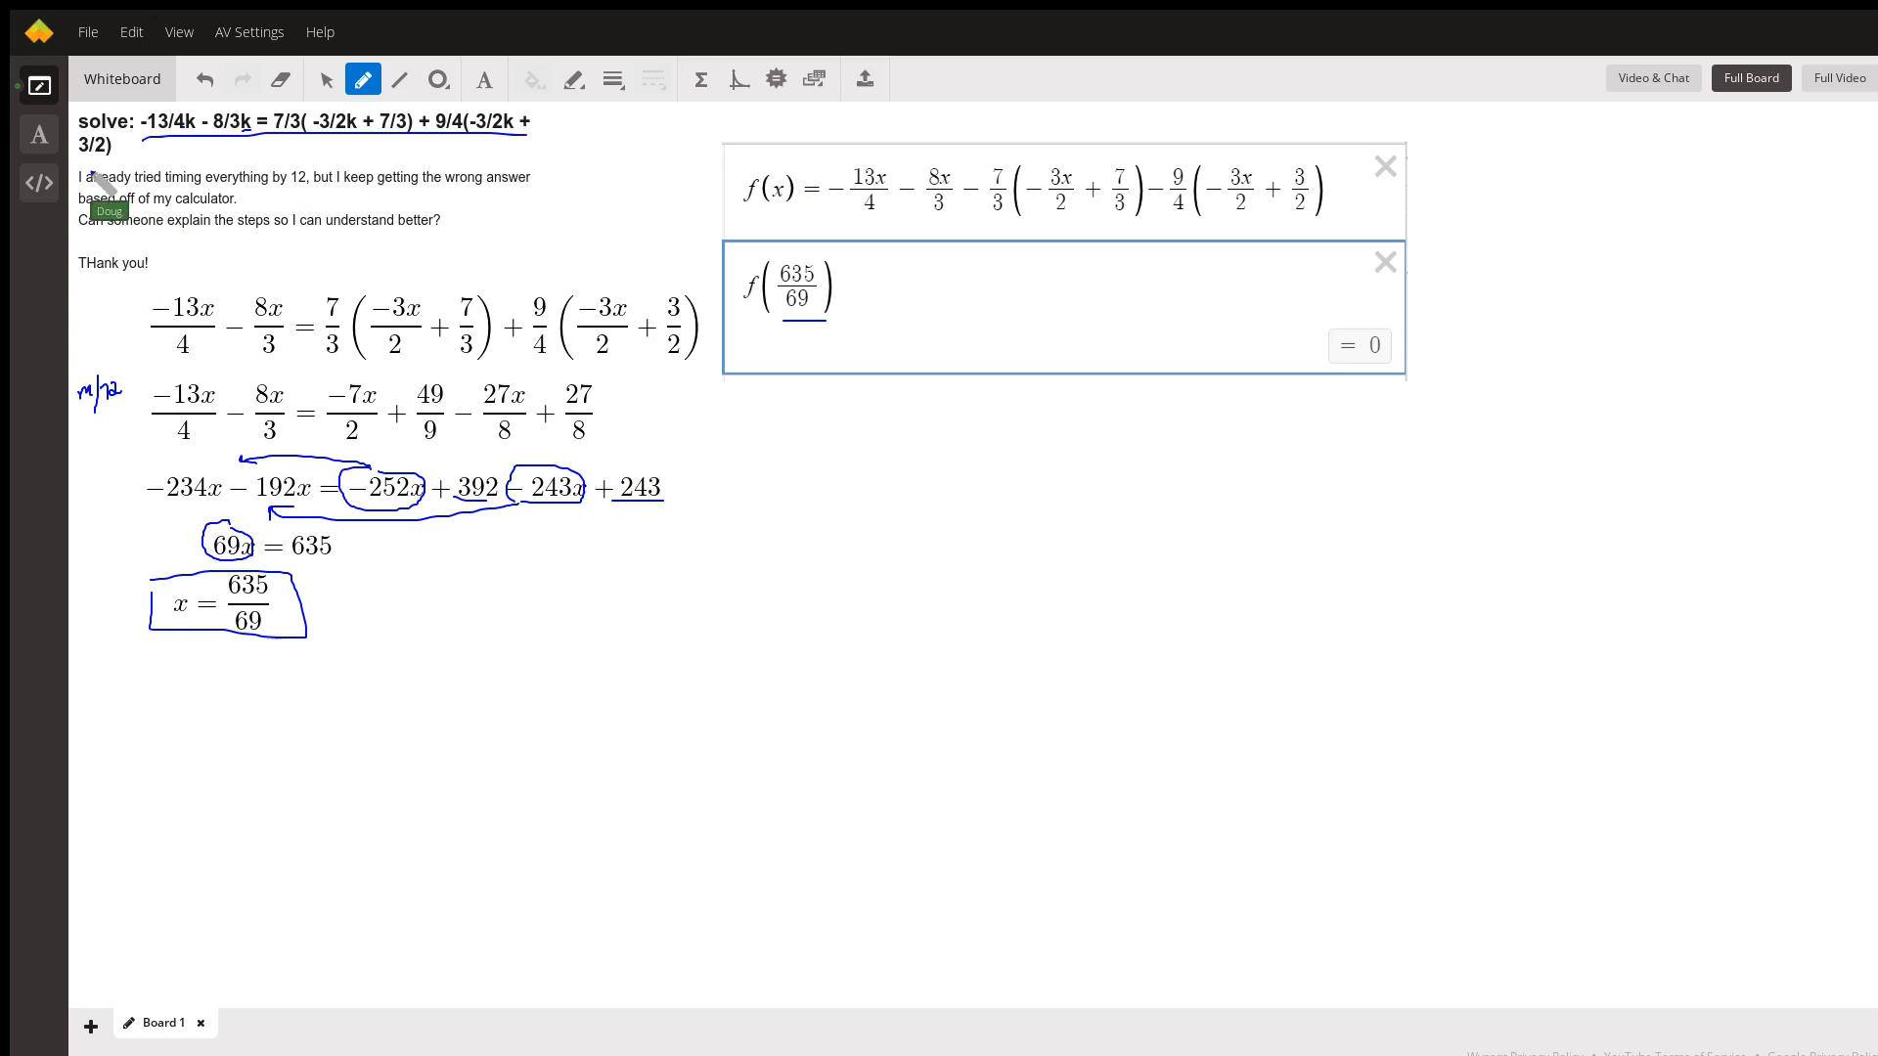
{"action": "mouse_move", "coordinate": [509, 180]}
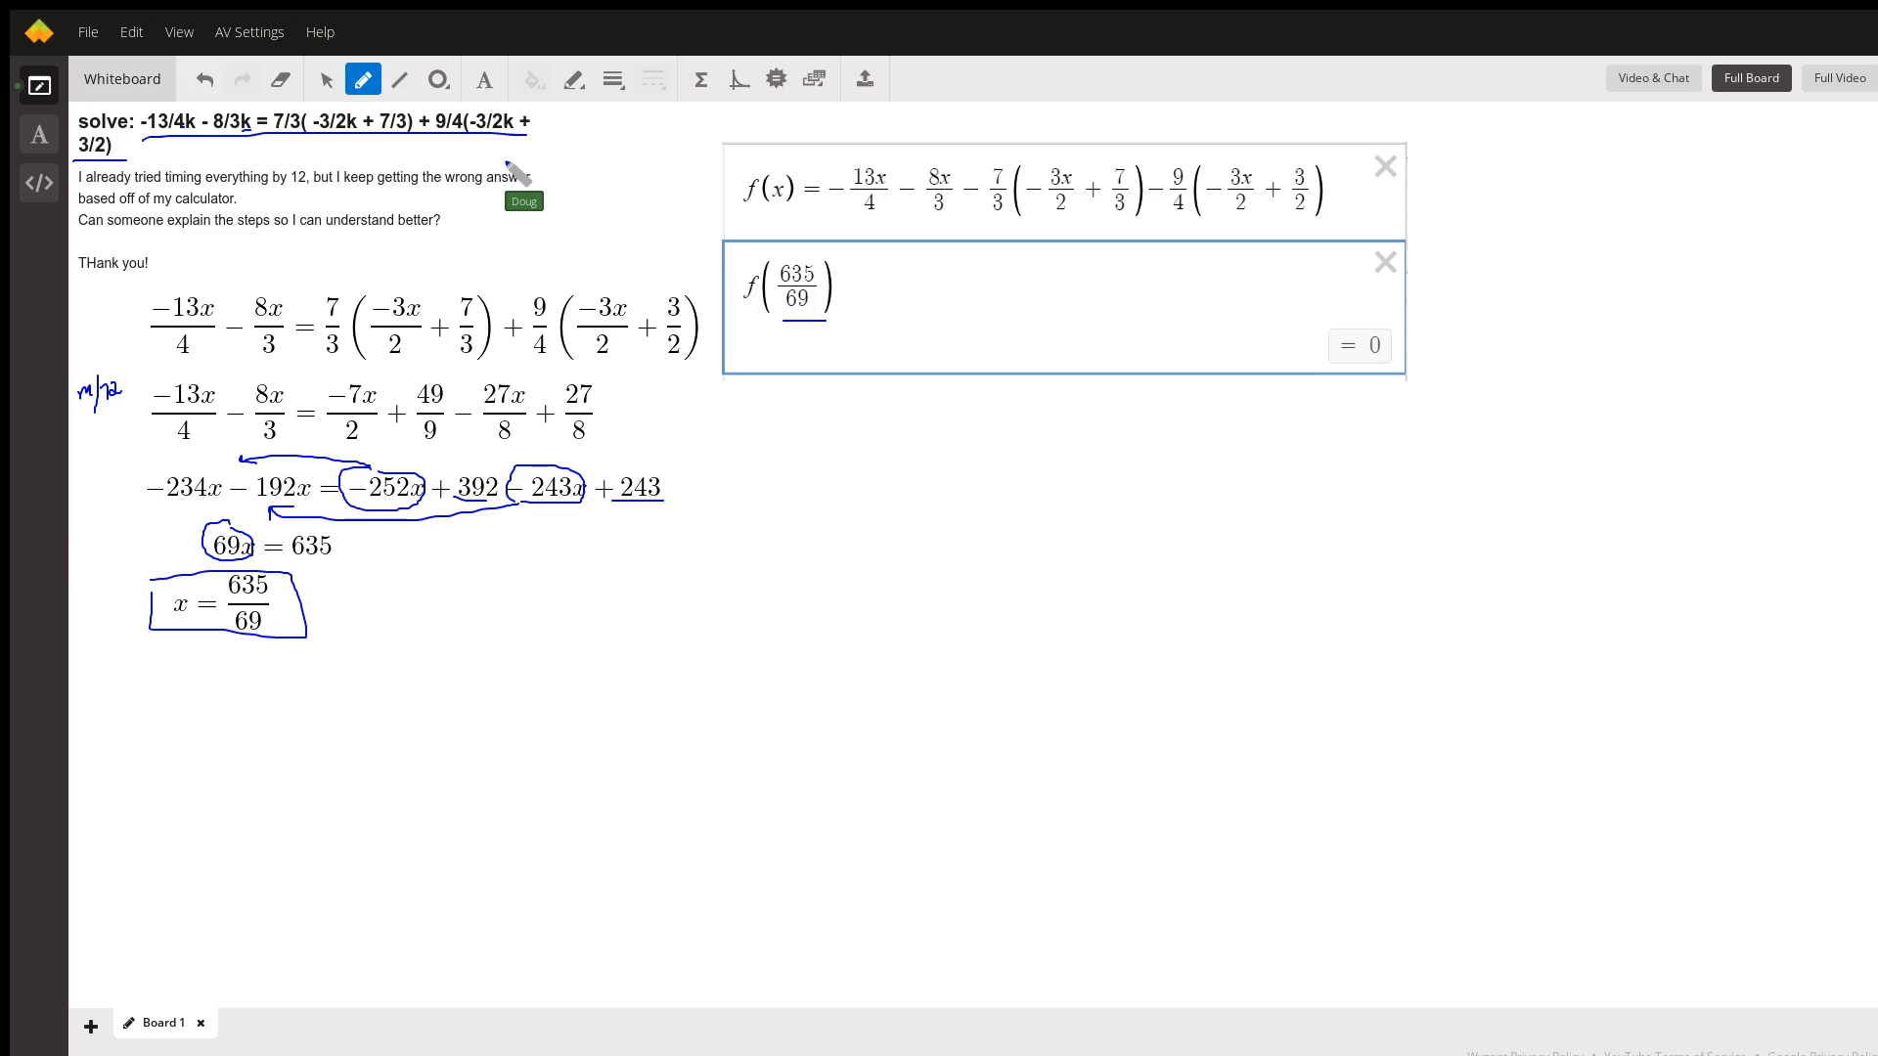